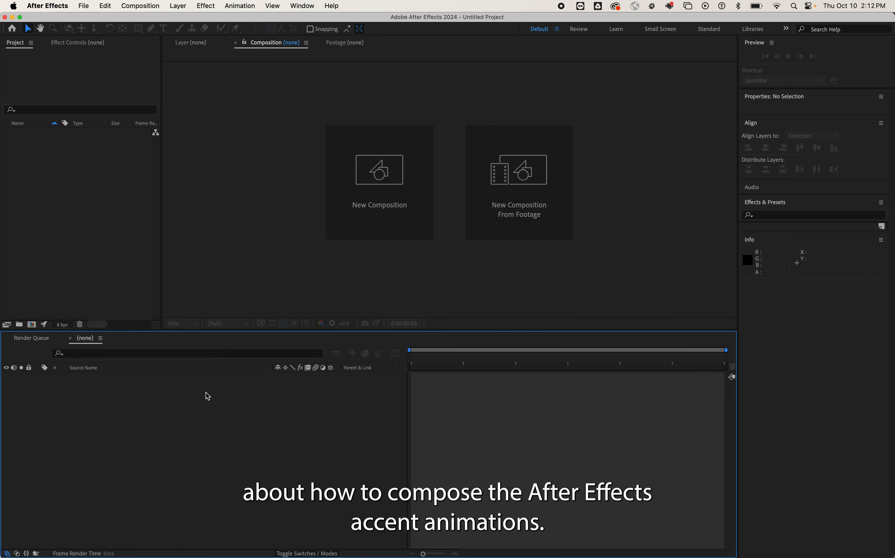
pyautogui.moveTo(393, 214)
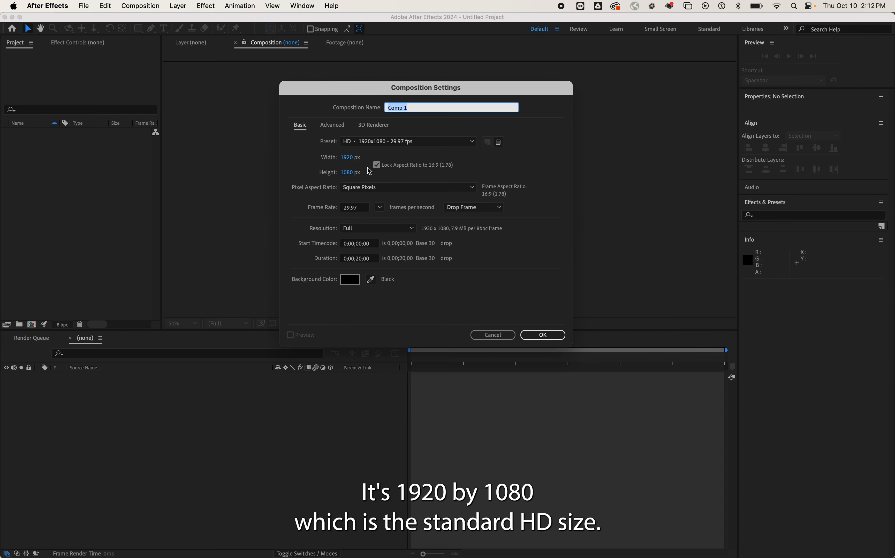
pyautogui.moveTo(366, 170)
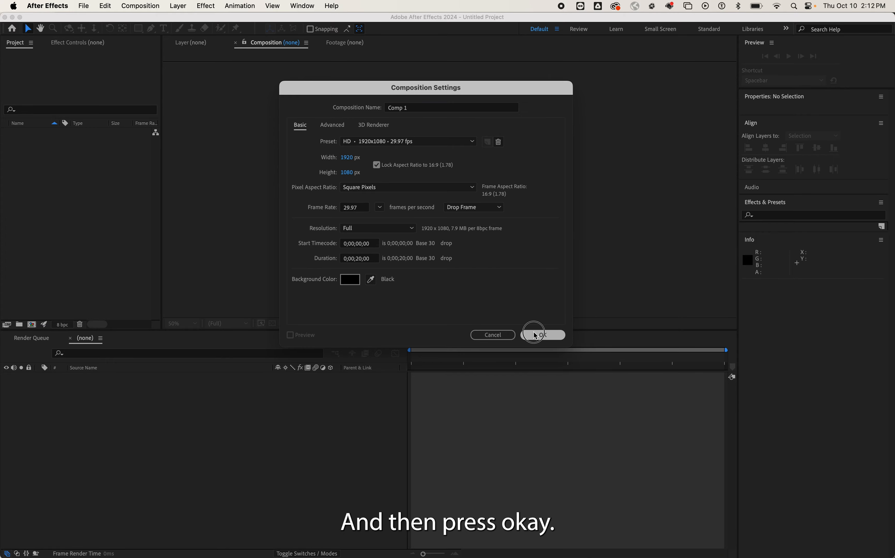
# Confirm the Composition Settings to create Comp 1 at 1920×1080, 29.97 fps
pyautogui.click(541, 334)
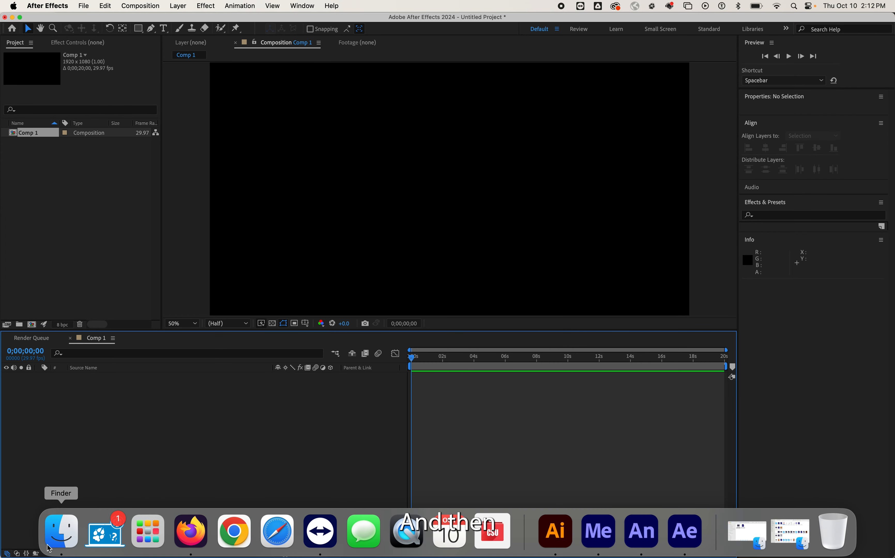
pyautogui.click(60, 531)
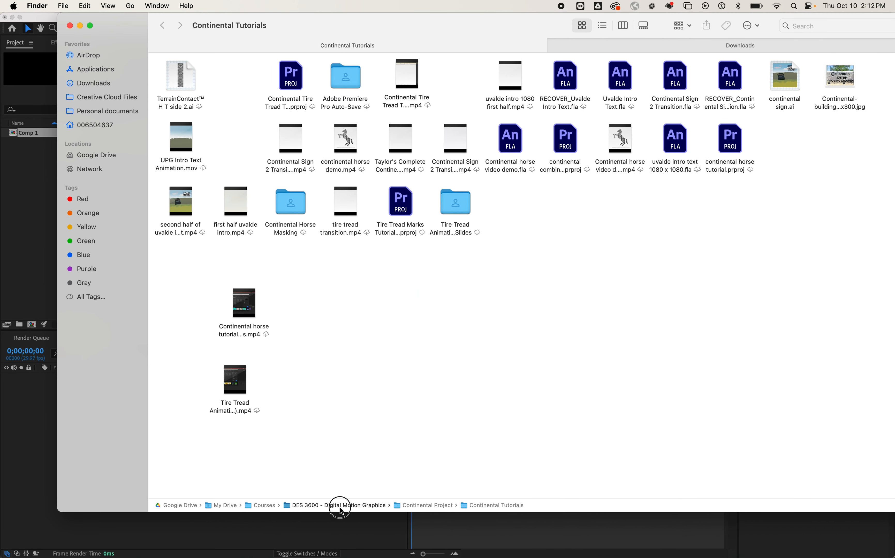
pyautogui.click(355, 505)
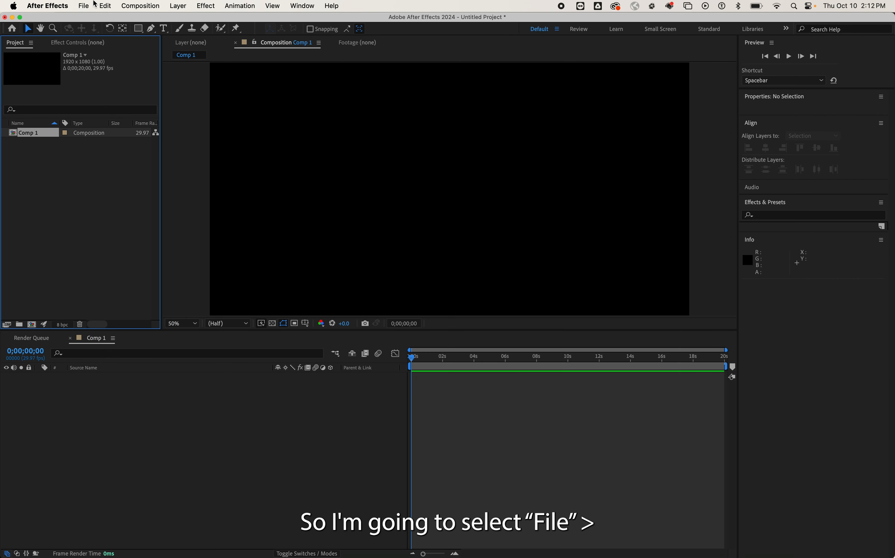
# Start a file import and select air jordans logo.ai in the import dialog
pyautogui.click(84, 6)
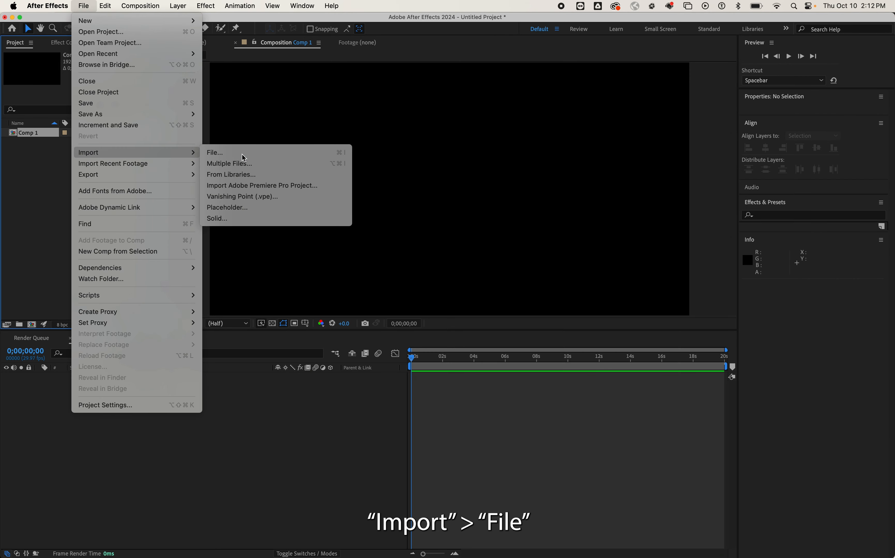
pyautogui.click(215, 152)
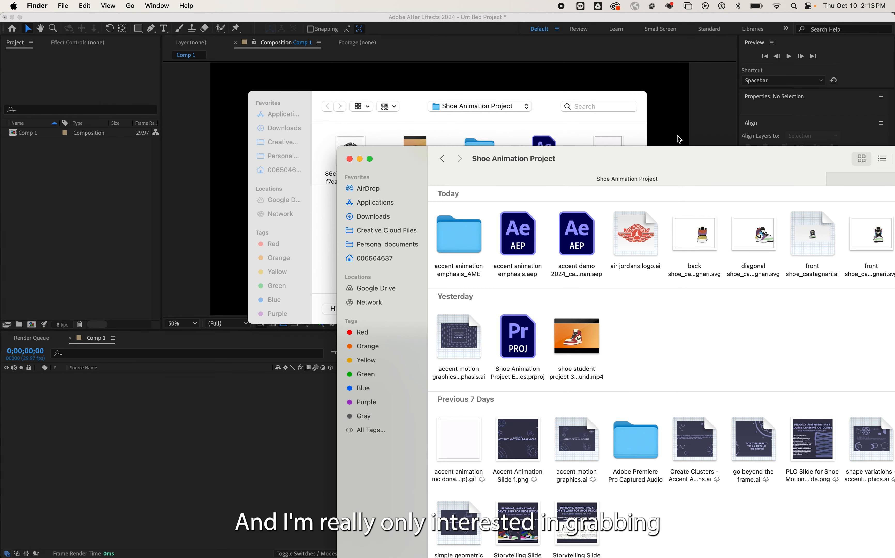
pyautogui.click(635, 233)
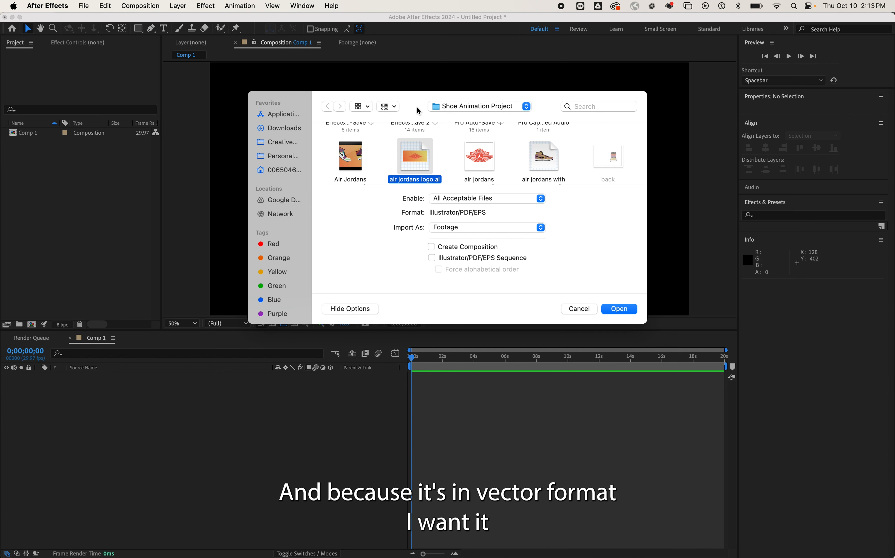
pyautogui.moveTo(572, 138)
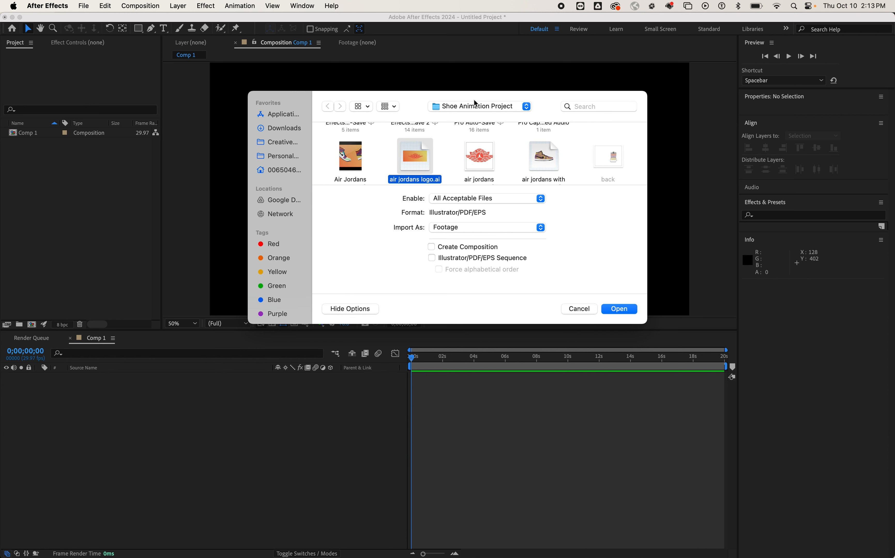
pyautogui.moveTo(449, 236)
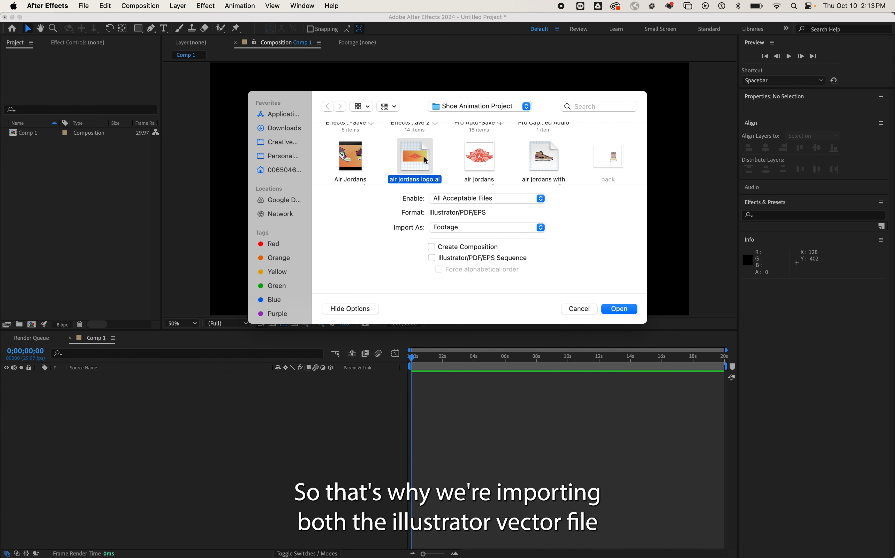
pyautogui.moveTo(556, 224)
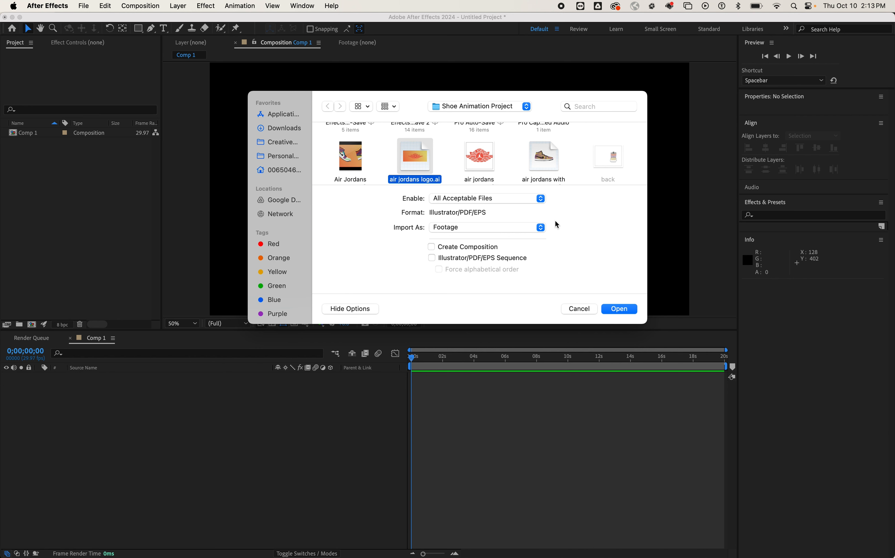
# Import the logo as Composition - Retain Layer Sizes
pyautogui.click(485, 227)
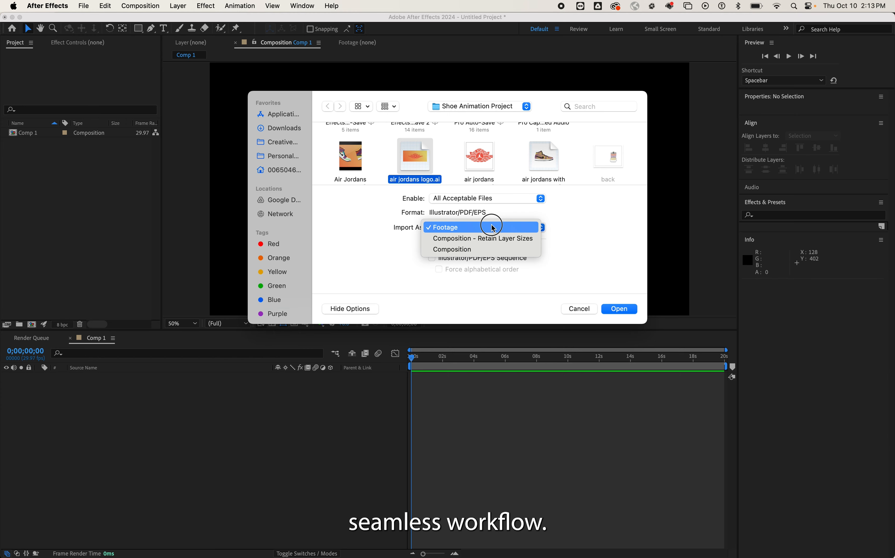
pyautogui.click(482, 238)
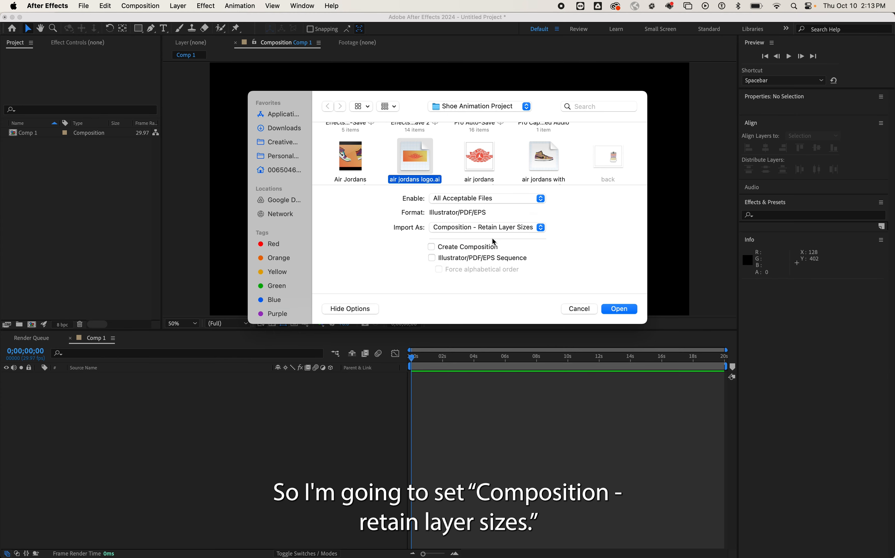
pyautogui.moveTo(605, 310)
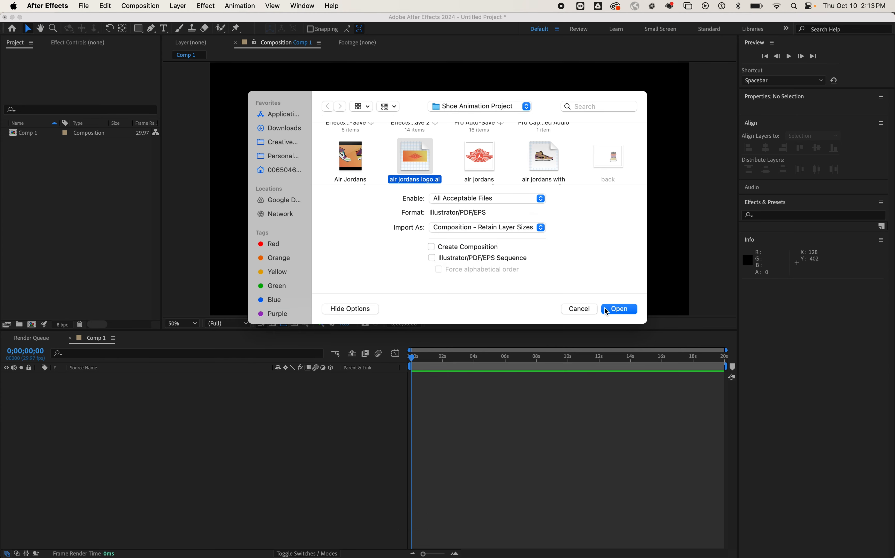
pyautogui.click(619, 309)
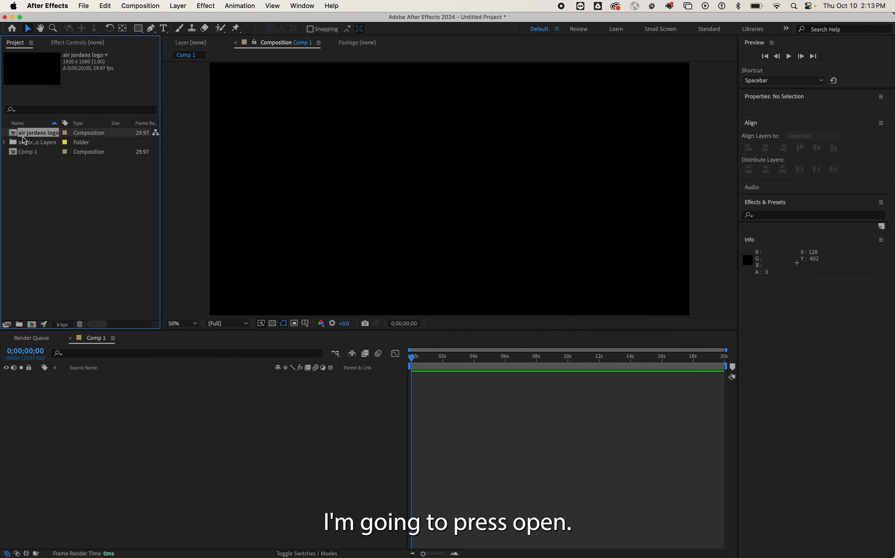
# Inside the air jordans logo comp, convert all three vector layers into shape layers and dismiss the warning
pyautogui.doubleClick(37, 132)
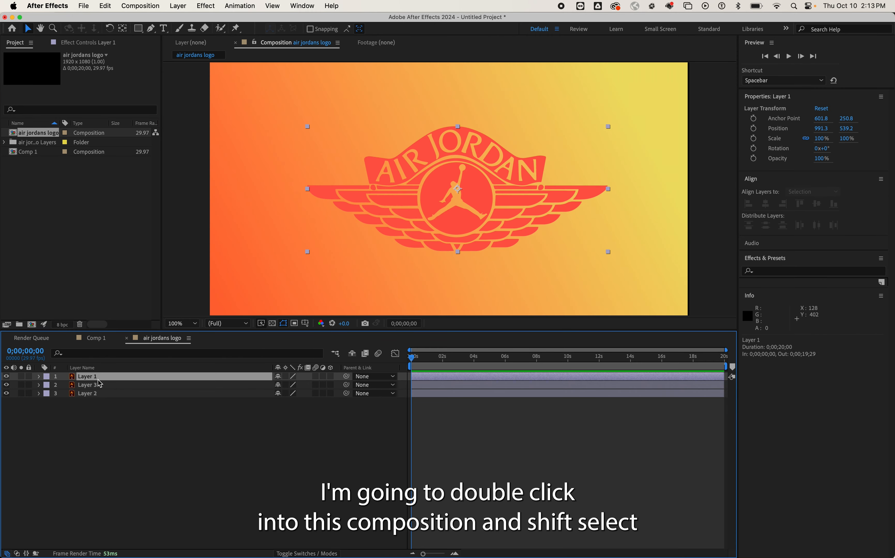
pyautogui.click(89, 393)
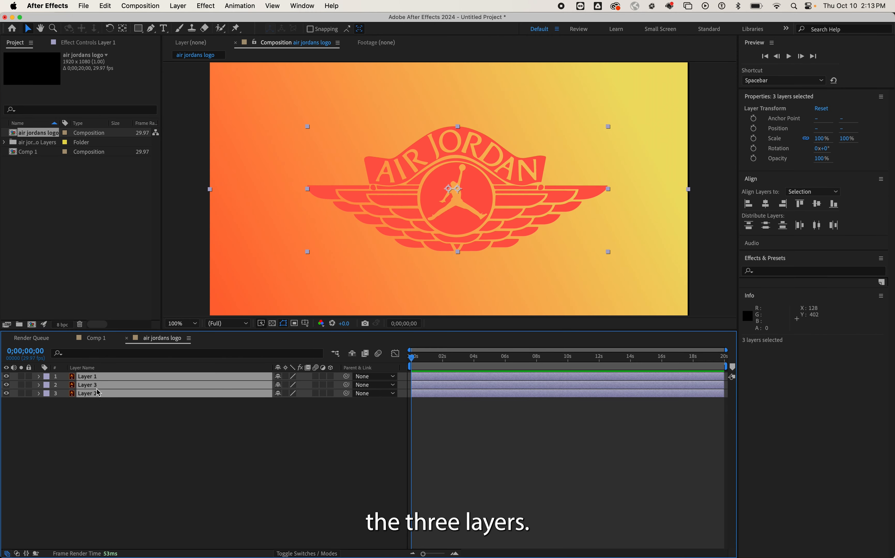
pyautogui.click(177, 5)
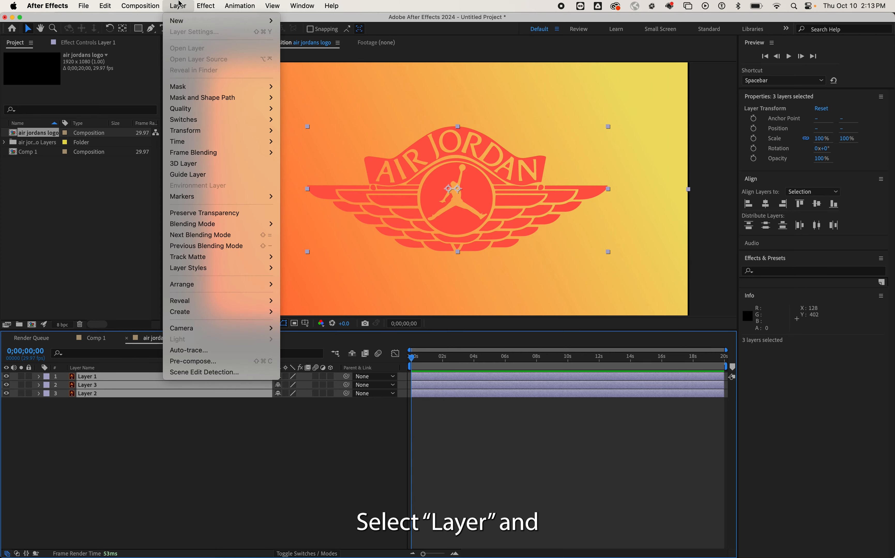
pyautogui.moveTo(180, 311)
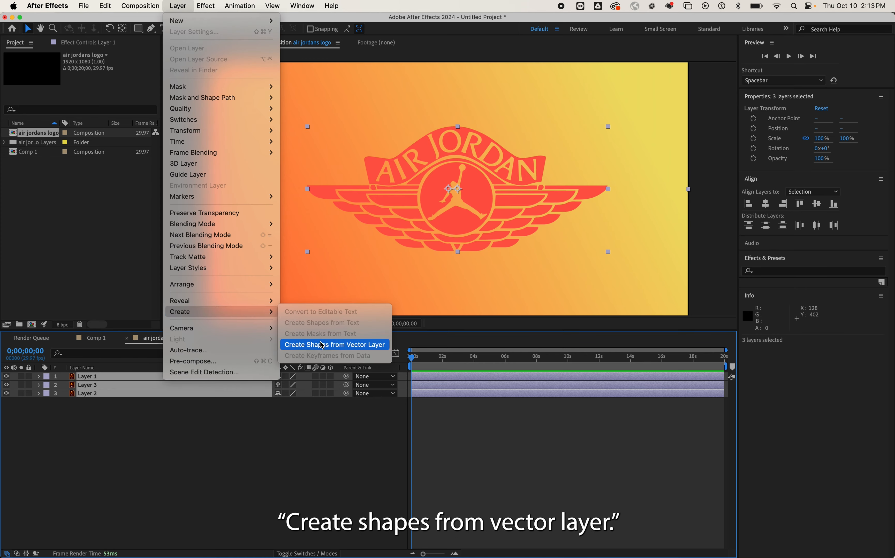
pyautogui.click(333, 344)
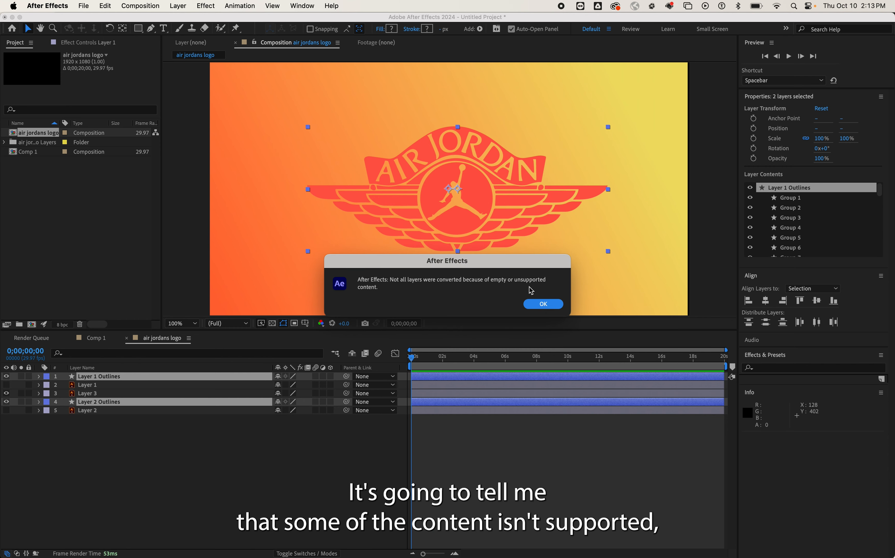
pyautogui.click(542, 303)
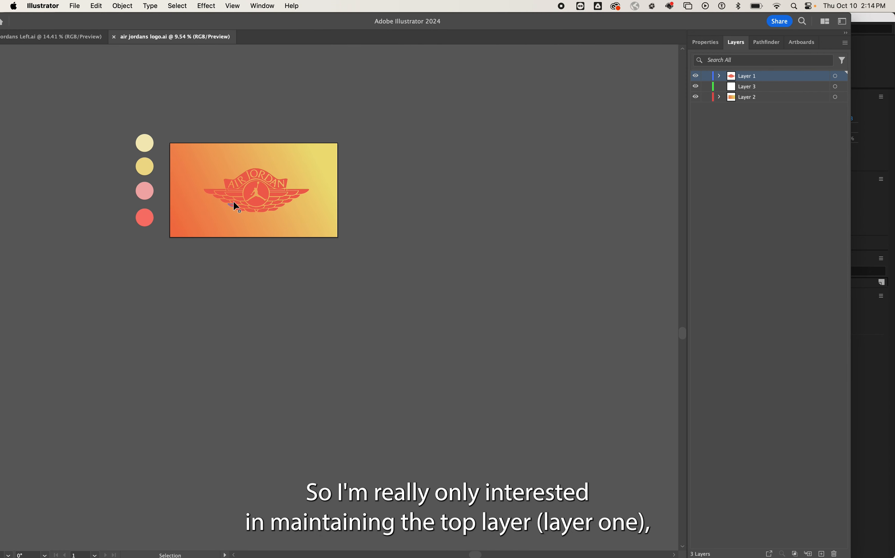
pyautogui.click(254, 192)
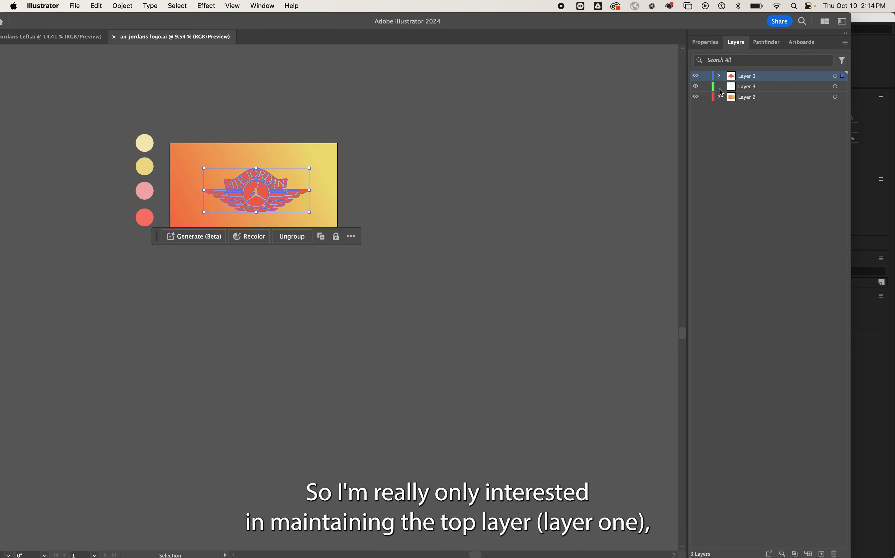
pyautogui.moveTo(887, 92)
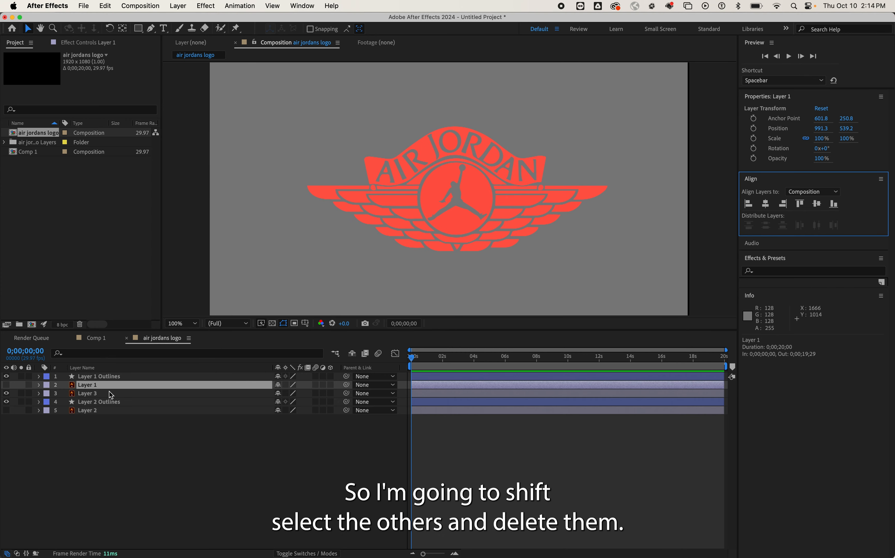
# Delete the leftover original logo layers, keeping only Layer 1 Outlines
pyautogui.click(88, 410)
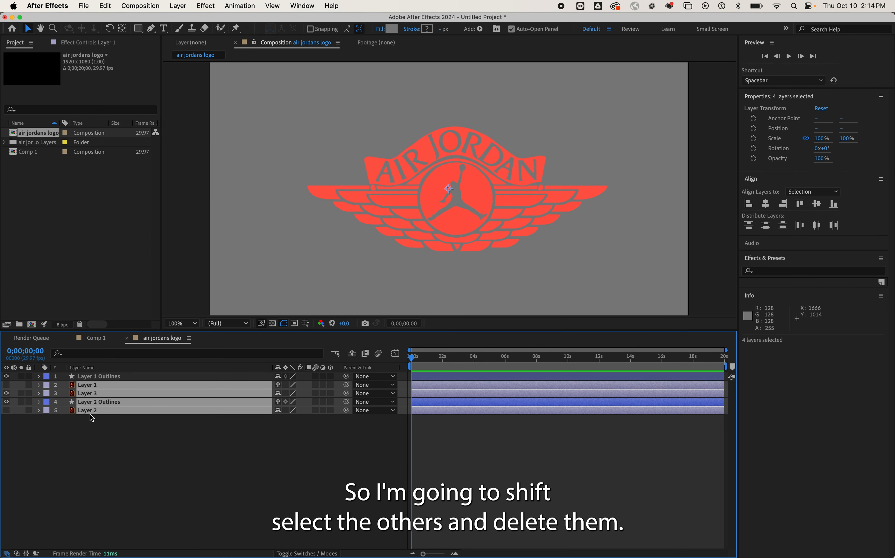
pyautogui.press('Delete')
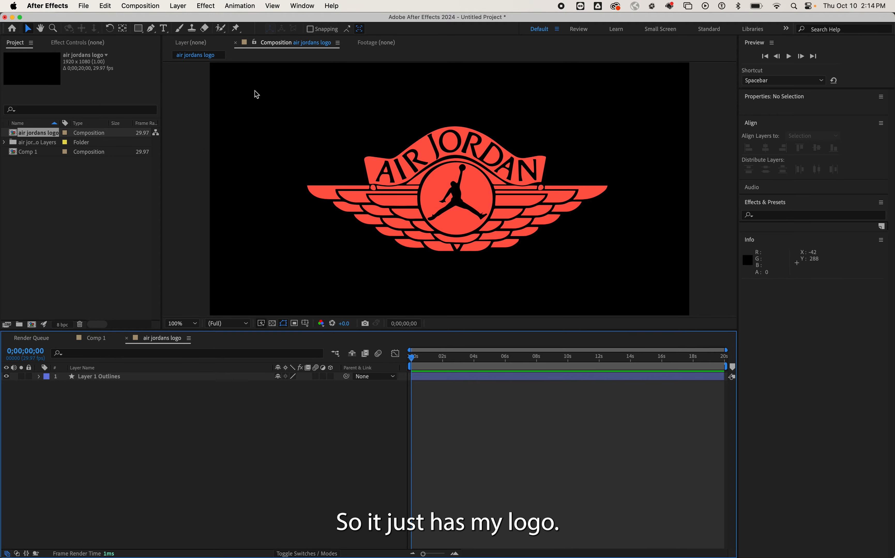
pyautogui.click(61, 538)
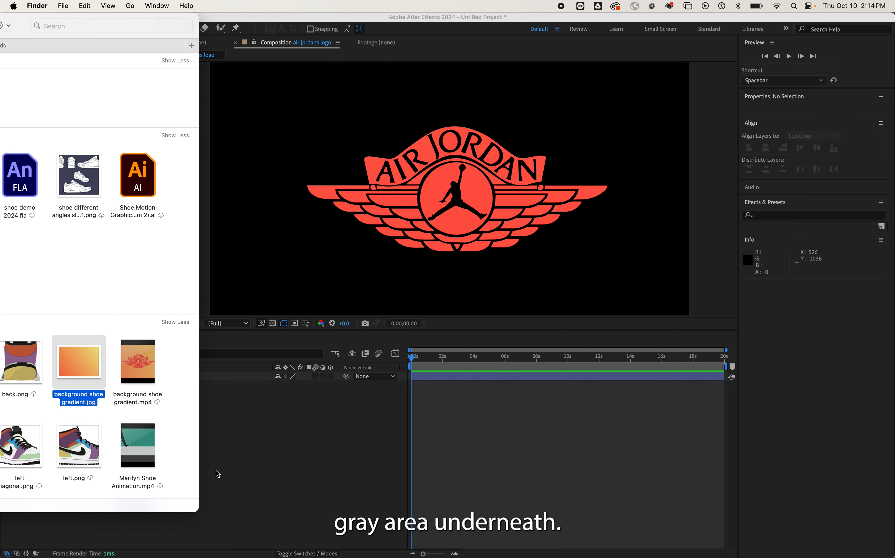
# Bring in the background shoe gradient image and move it beneath the logo outline layer
pyautogui.moveTo(79, 360); pyautogui.dragTo(285, 480)
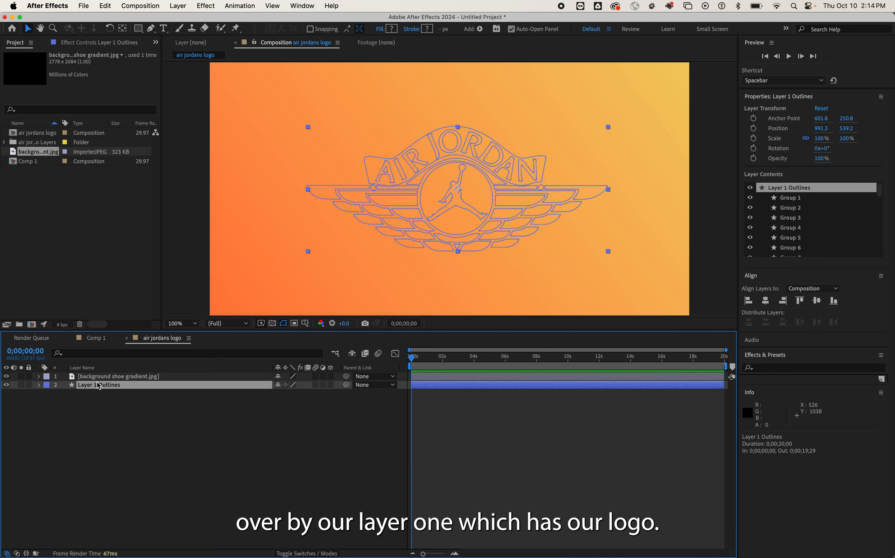
pyautogui.moveTo(114, 384); pyautogui.dragTo(114, 376)
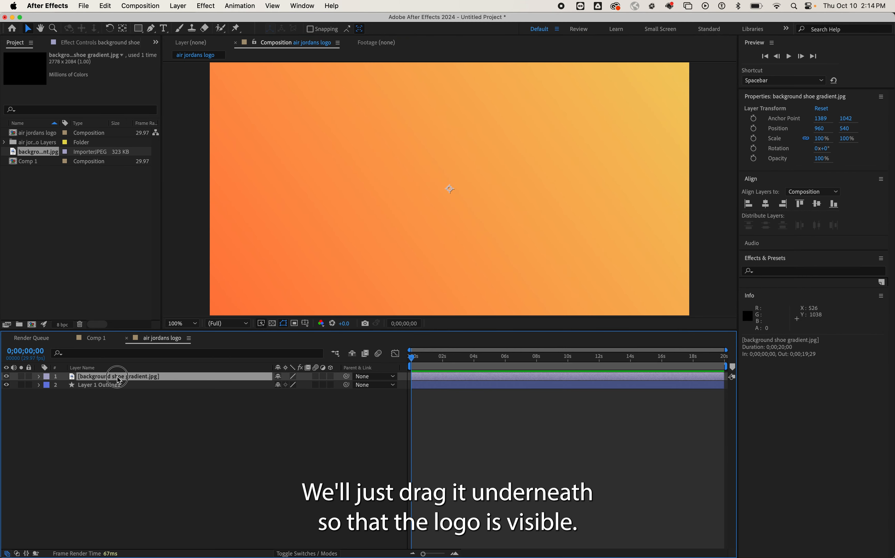
pyautogui.moveTo(117, 376); pyautogui.dragTo(117, 385)
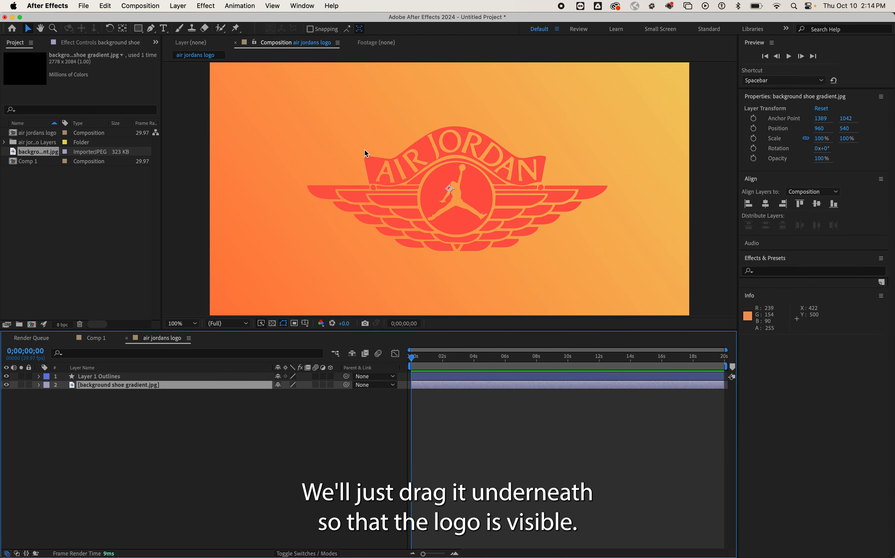
pyautogui.click(95, 394)
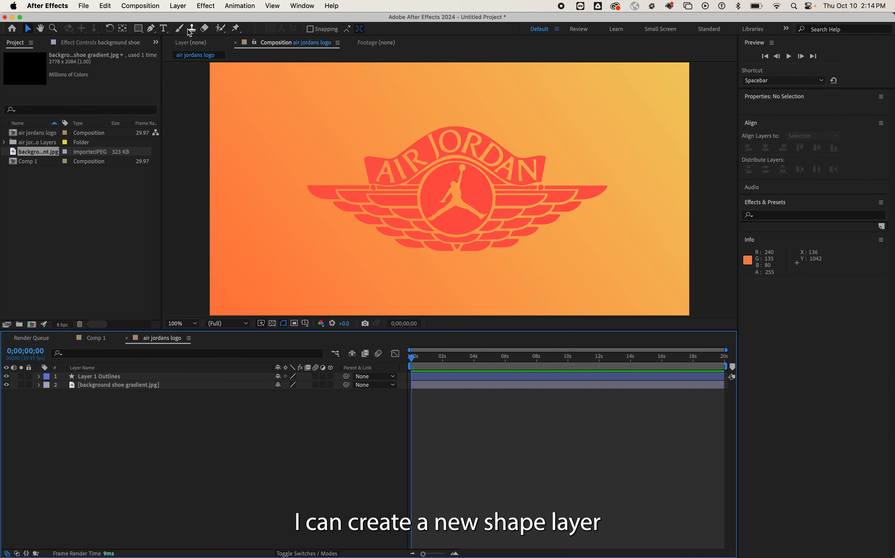
# Choose the Pen tool and set the stroke width to 20 px for the new shape
pyautogui.click(150, 28)
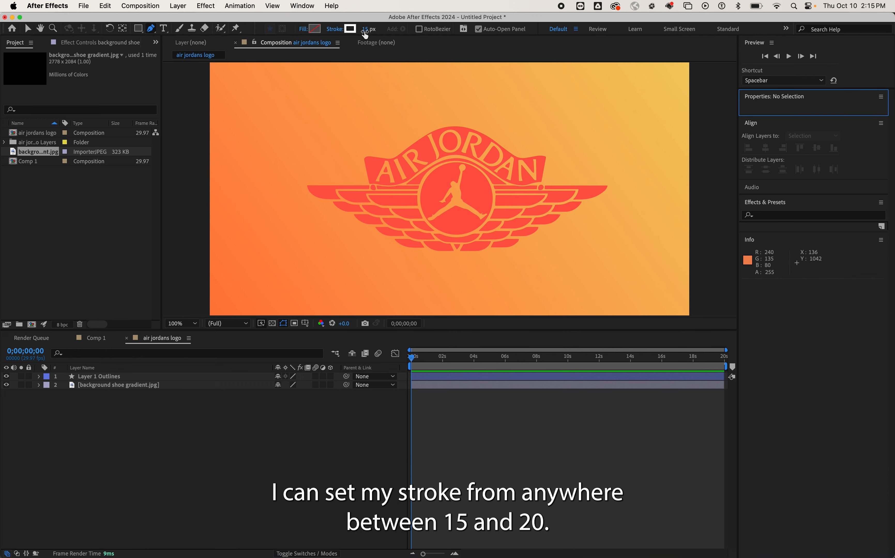
pyautogui.click(372, 29)
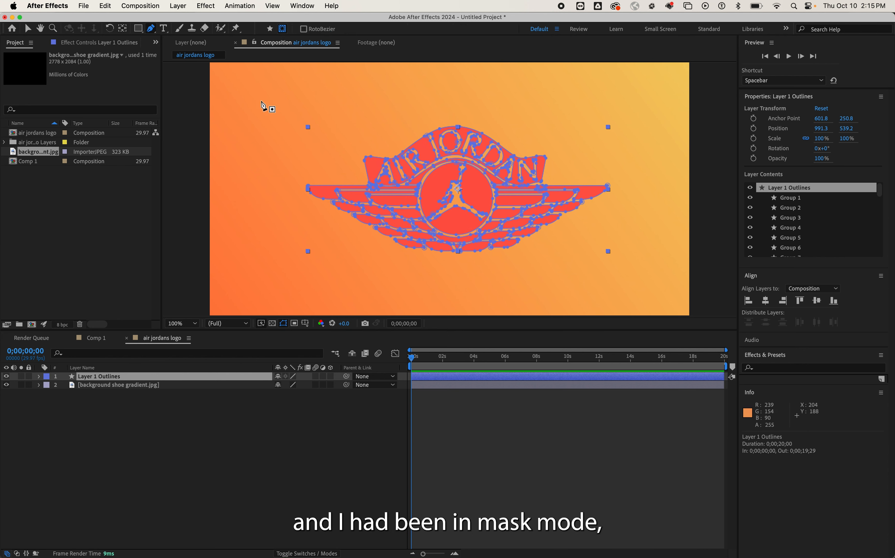
pyautogui.moveTo(620, 114)
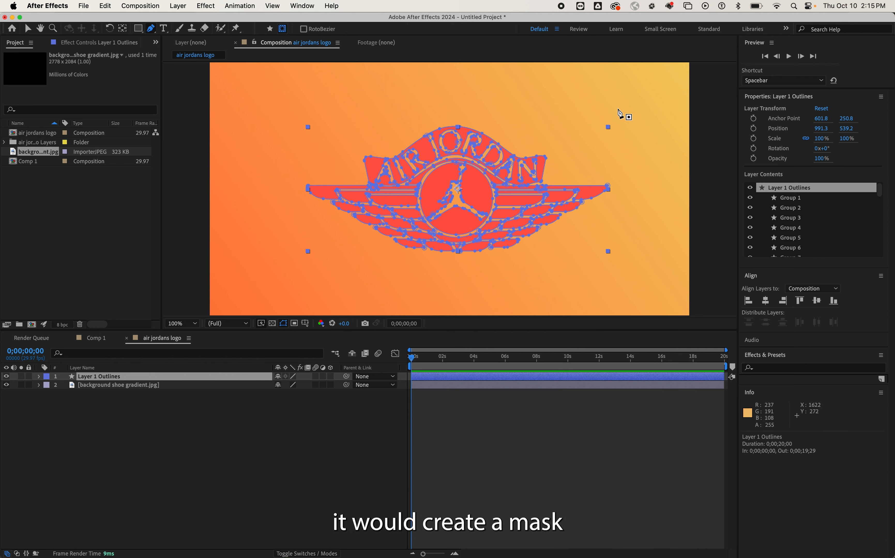
pyautogui.moveTo(336, 310)
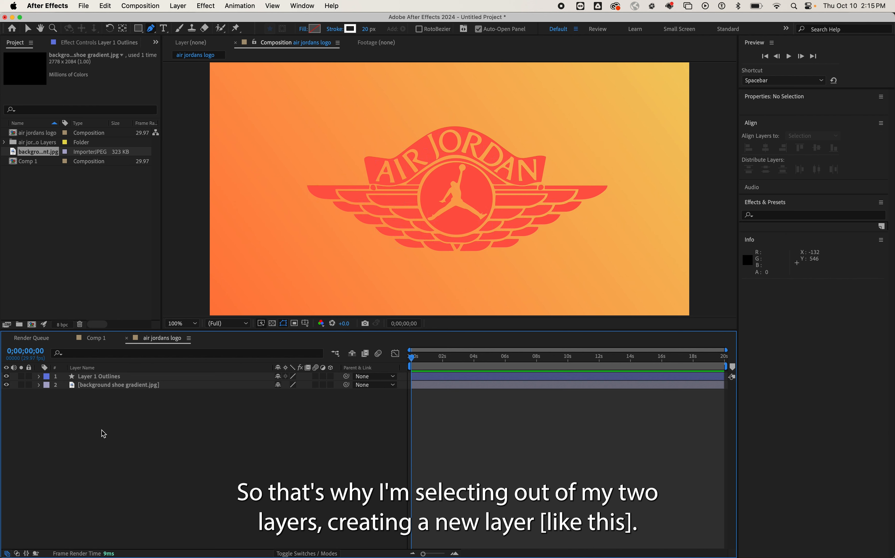
pyautogui.moveTo(400, 107)
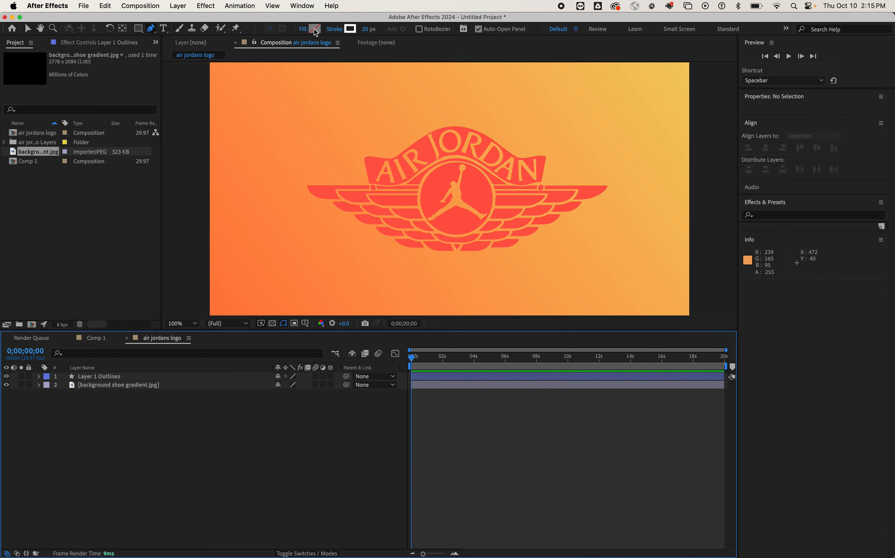
pyautogui.moveTo(273, 87)
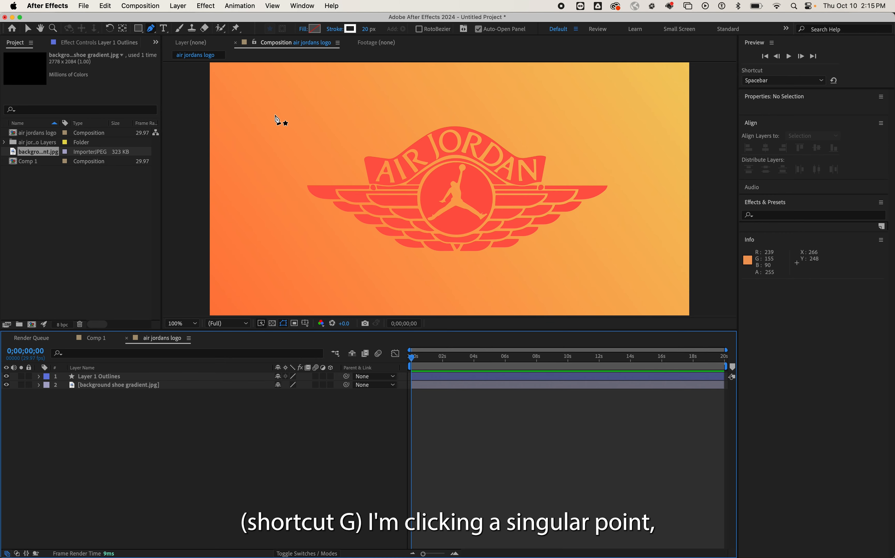
# Draw a short vertical white line near the top left, creating Shape Layer 1
pyautogui.click(275, 106)
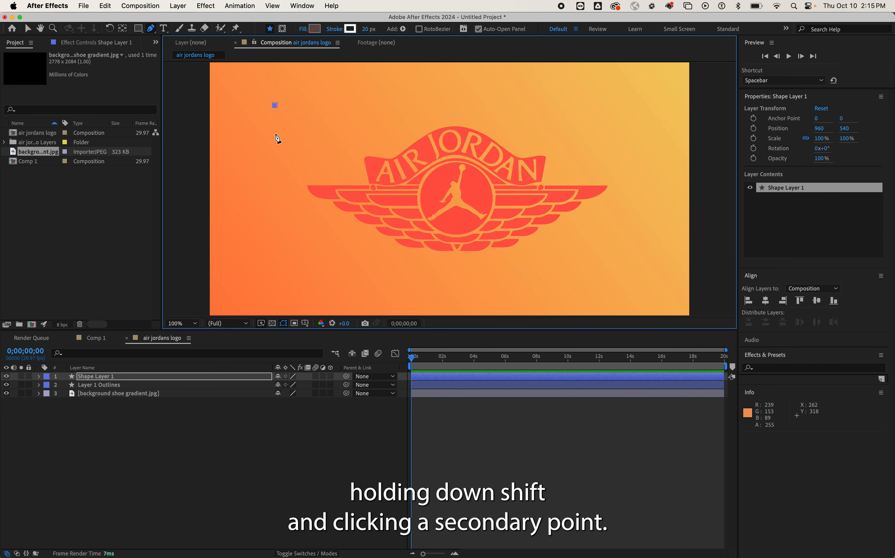
pyautogui.click(274, 136)
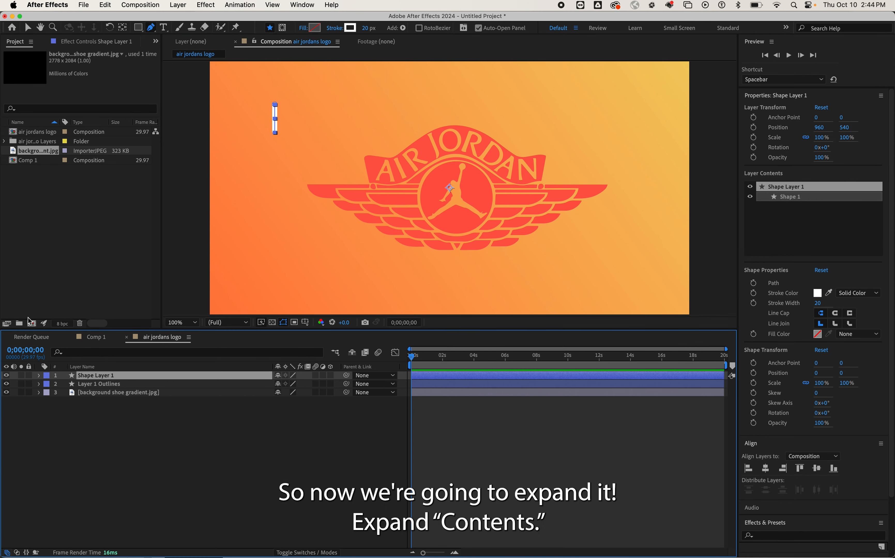
# Add Trim Paths 1 to Shape Layer 1's contents
pyautogui.click(39, 375)
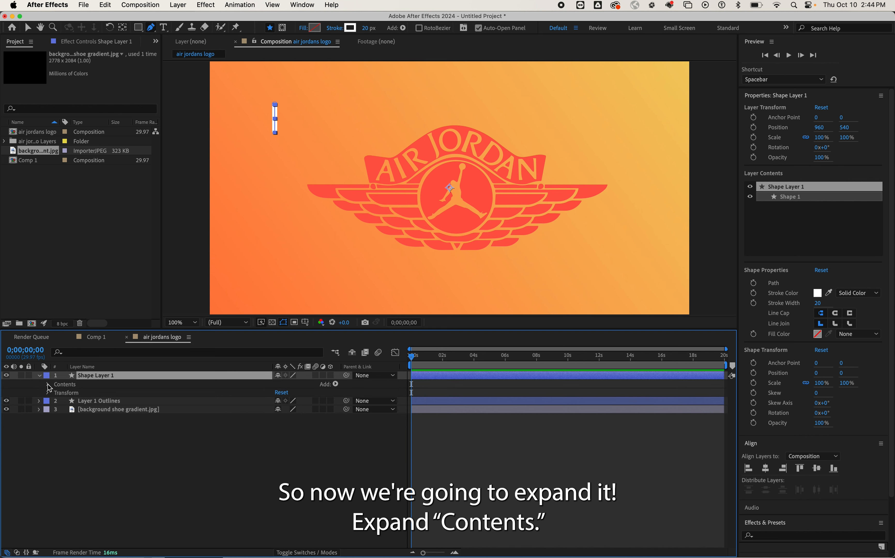
pyautogui.click(49, 384)
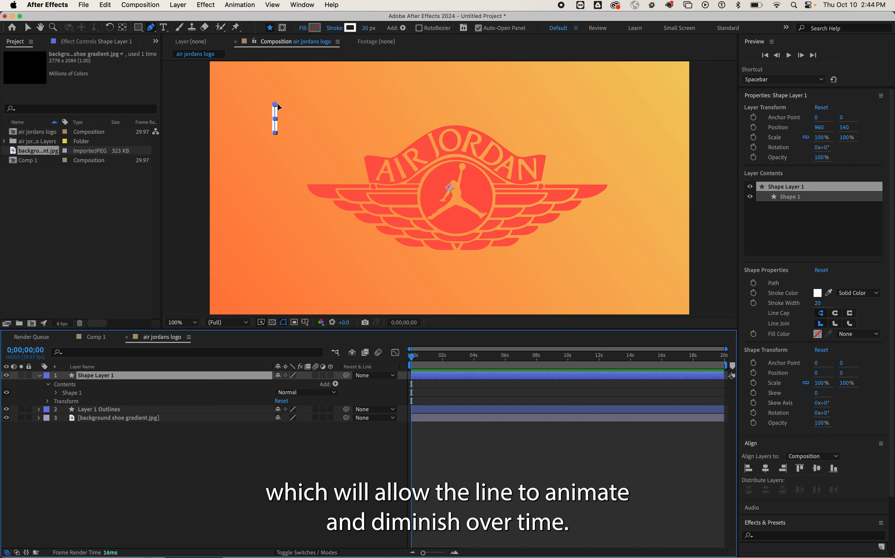
pyautogui.moveTo(270, 190)
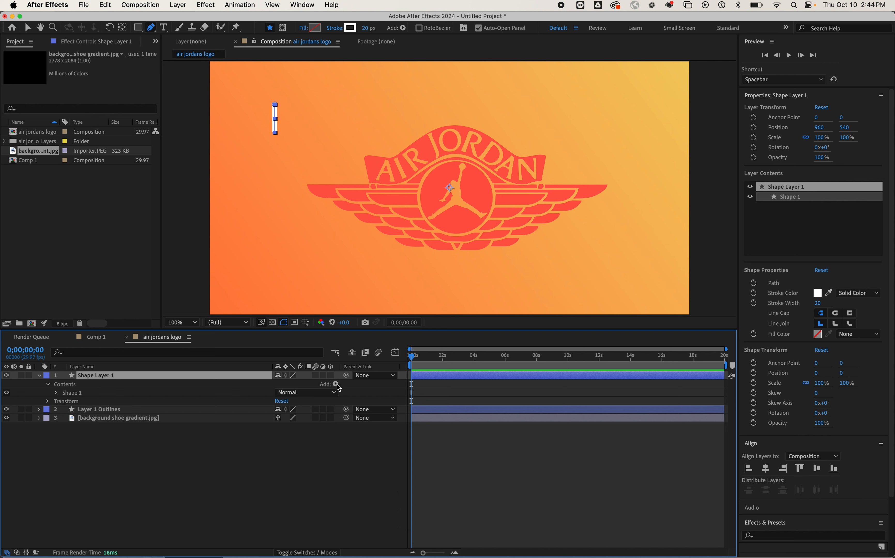
pyautogui.click(336, 386)
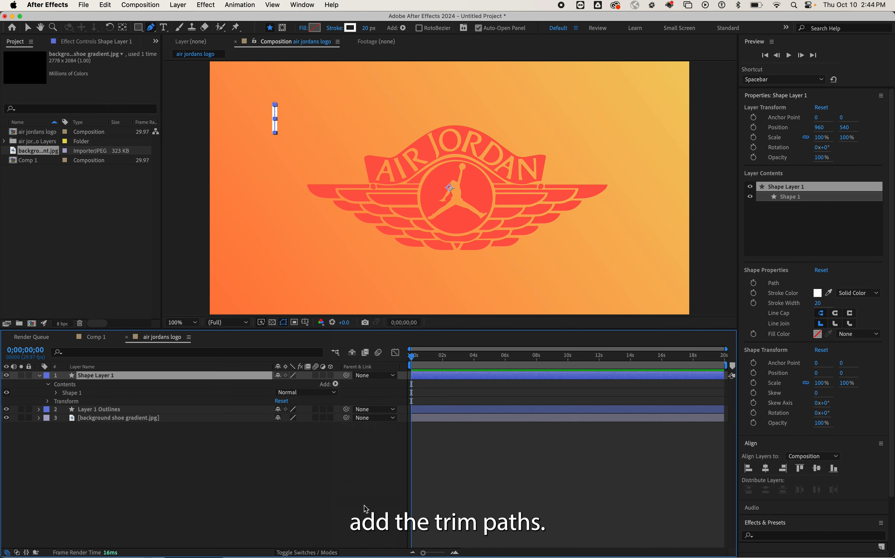
pyautogui.click(55, 402)
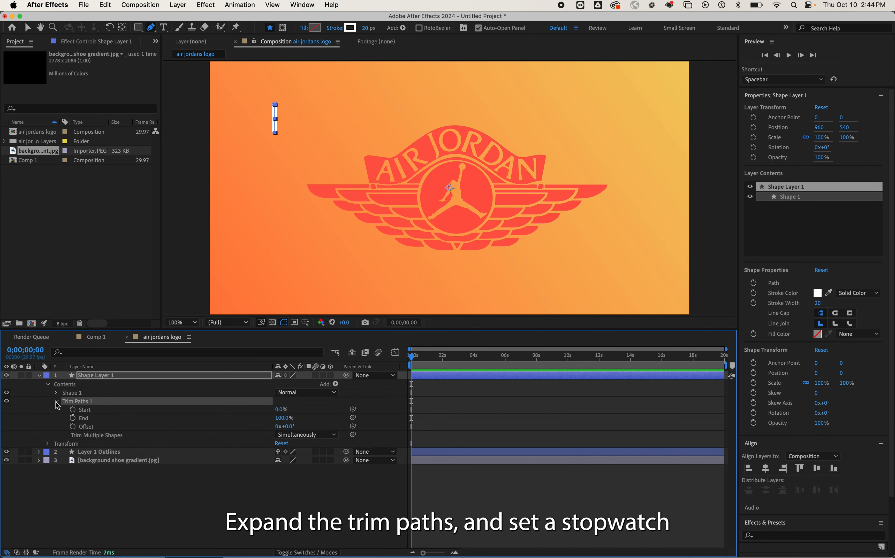
pyautogui.moveTo(76, 422)
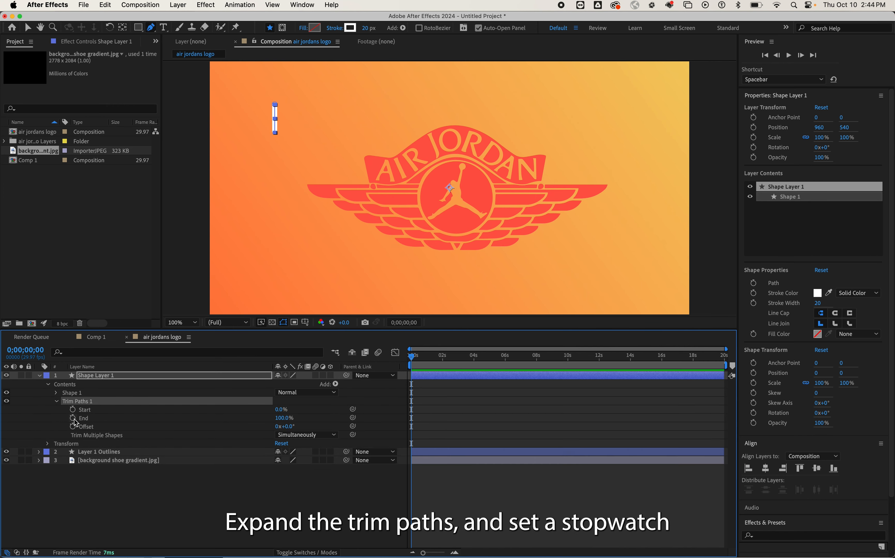
# Keyframe Trim Paths End from 0% to 100% by about 1;17 and Start to 100% at 2;00, returning to time 0
pyautogui.click(72, 418)
pyautogui.write('0')
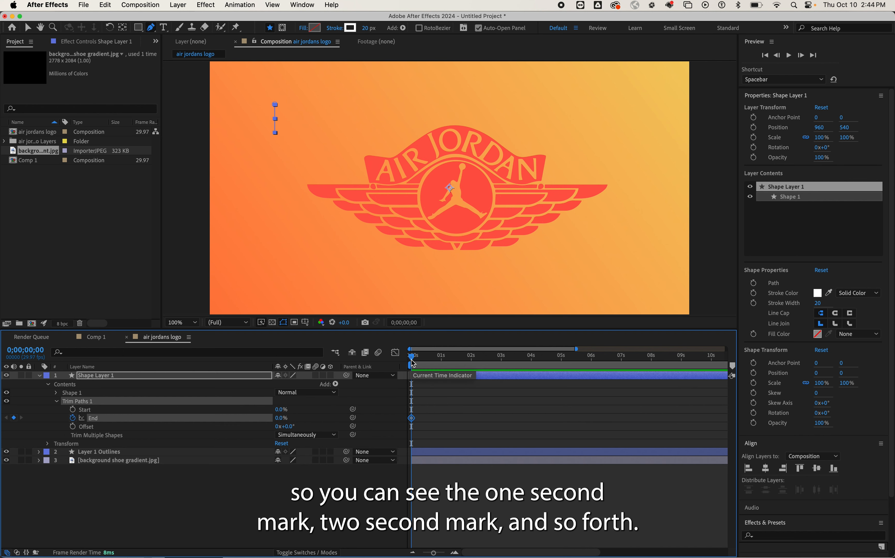
pyautogui.moveTo(411, 361); pyautogui.dragTo(424, 361)
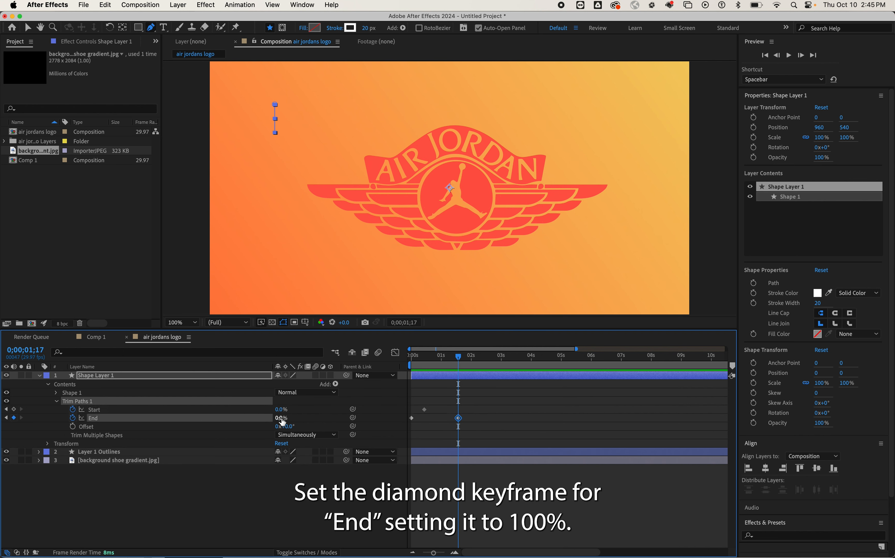
pyautogui.write('100')
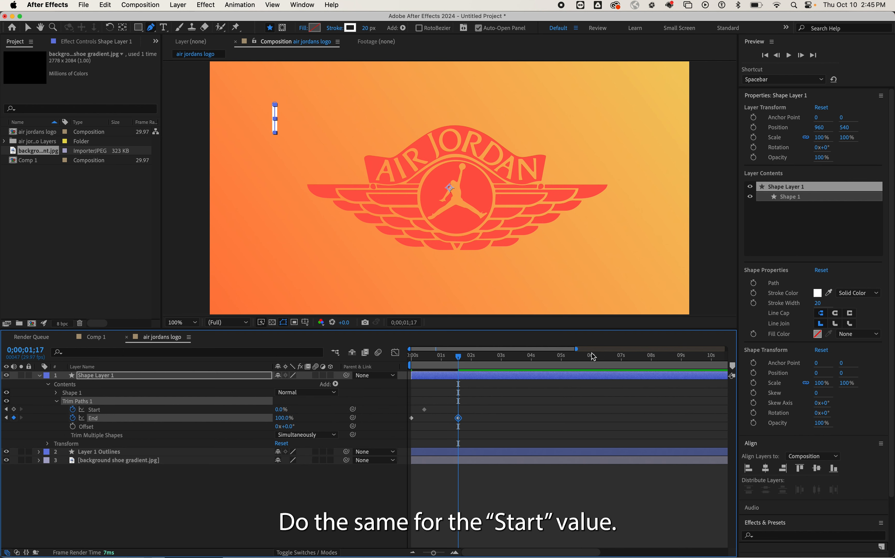
pyautogui.moveTo(458, 358); pyautogui.dragTo(473, 358)
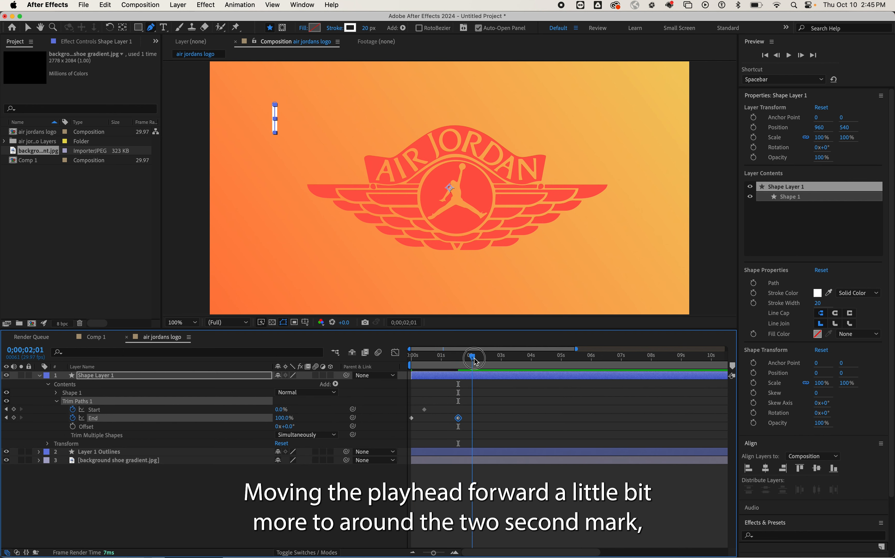
pyautogui.moveTo(474, 358); pyautogui.dragTo(471, 358)
pyautogui.write('100')
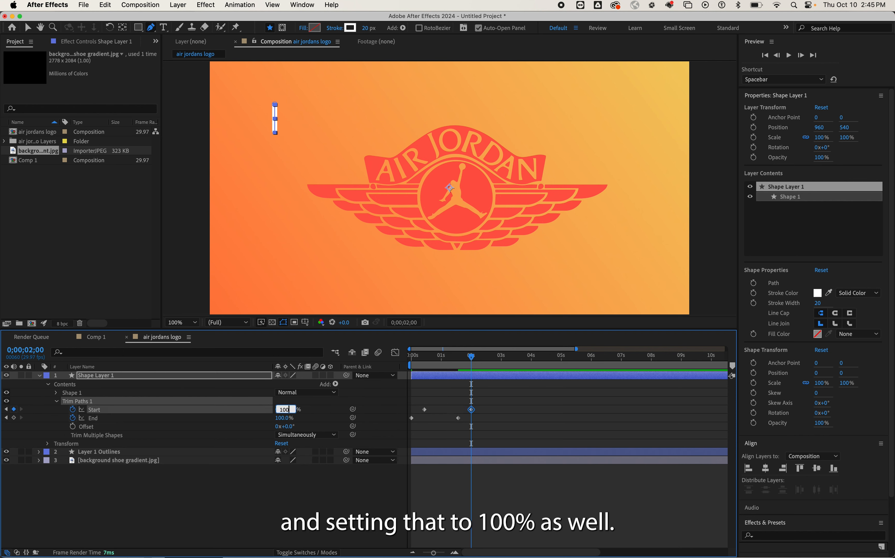
pyautogui.moveTo(472, 355); pyautogui.dragTo(462, 355)
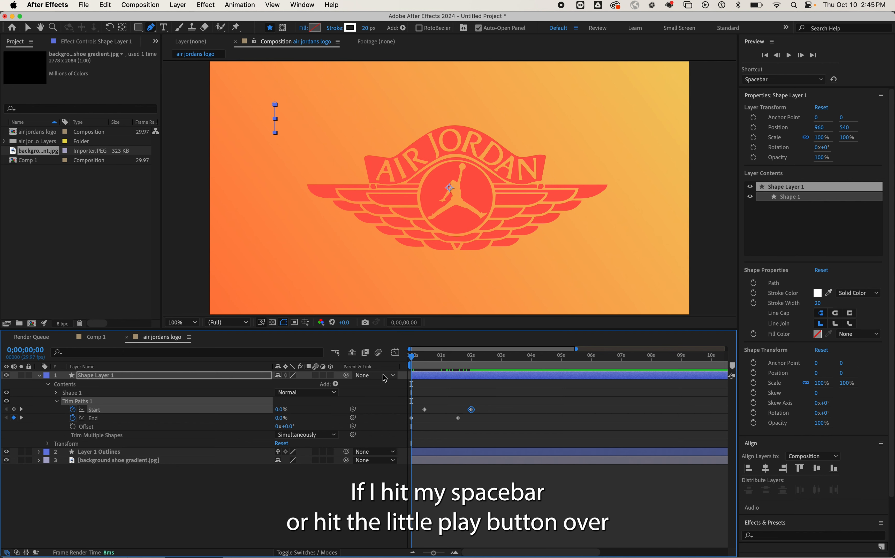
pyautogui.moveTo(788, 55)
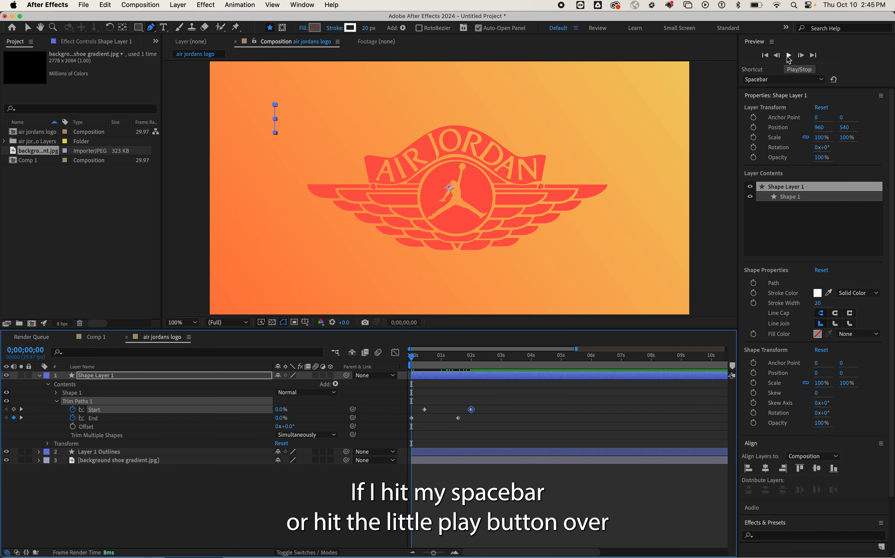
# Preview the line drawing on and vanishing over the first two seconds
pyautogui.click(789, 55)
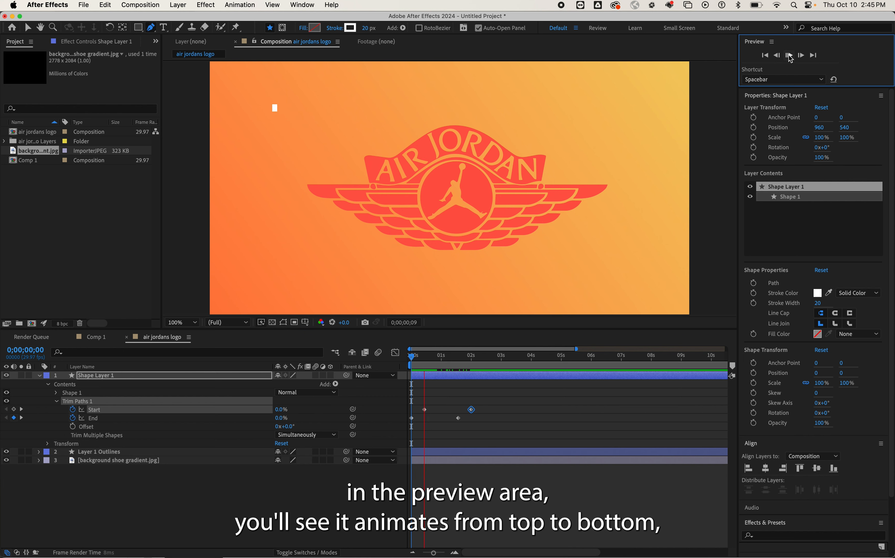
pyautogui.click(789, 55)
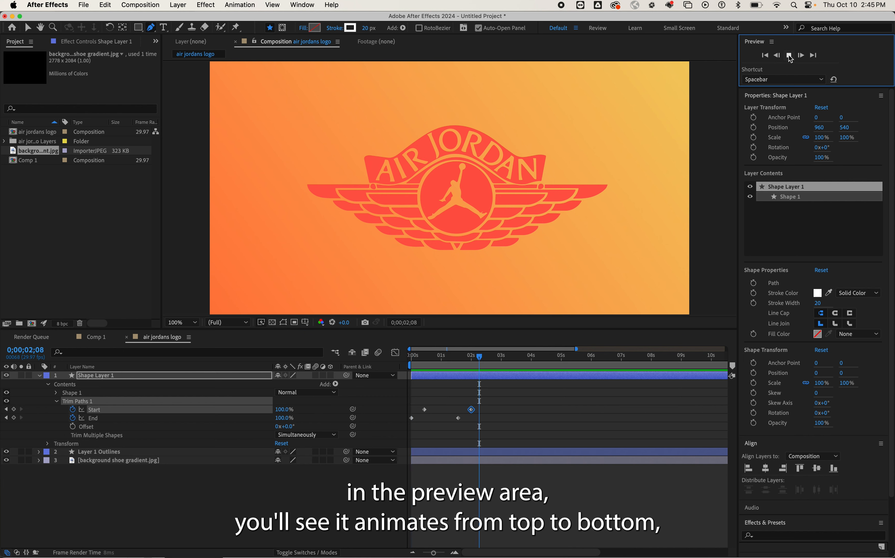
pyautogui.click(789, 54)
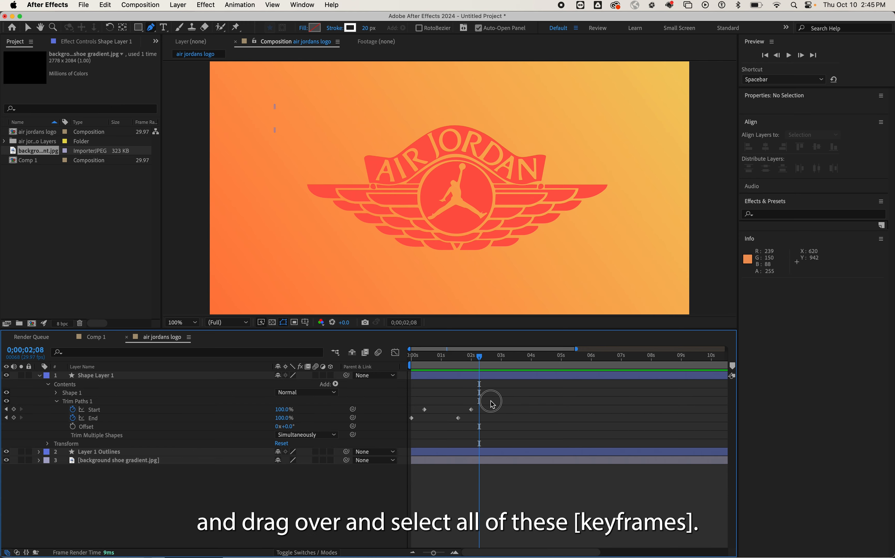
# Time-reverse the four Trim Paths keyframes via Keyframe Assistant
pyautogui.click(96, 375)
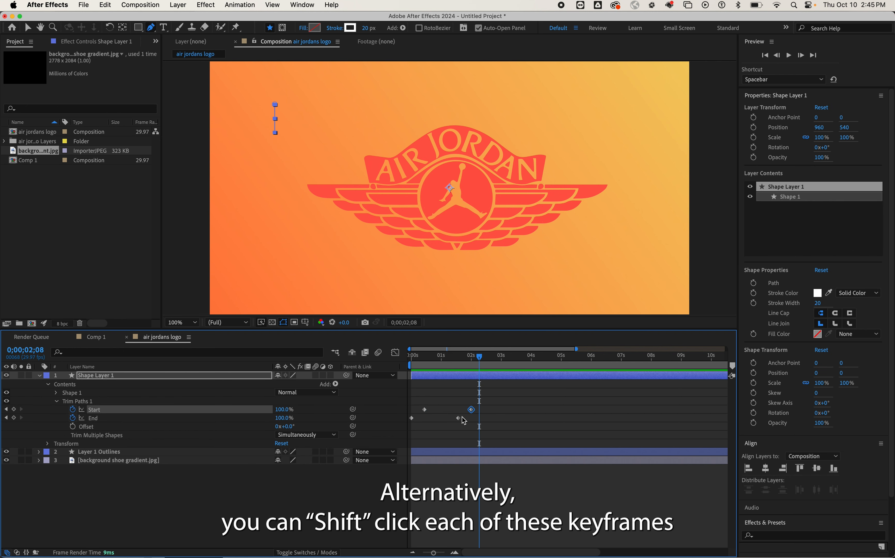
pyautogui.click(411, 418)
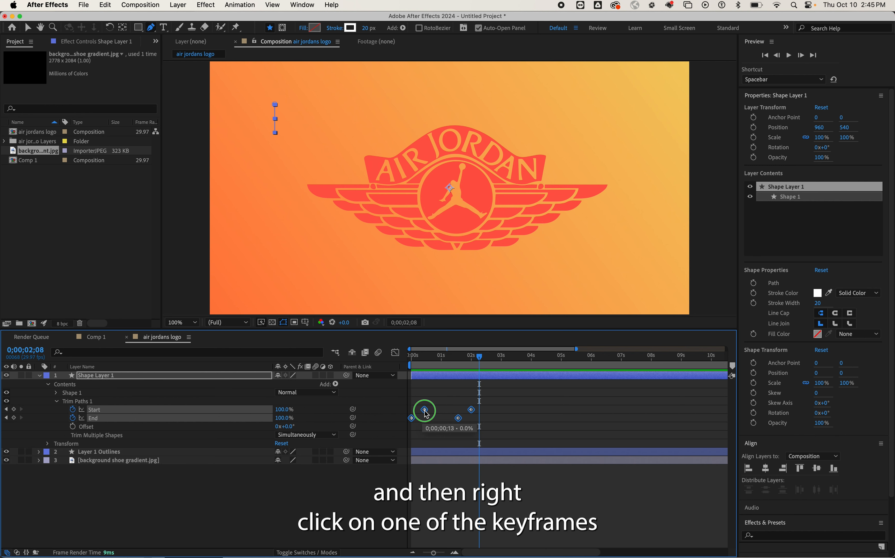
pyautogui.rightClick(423, 411)
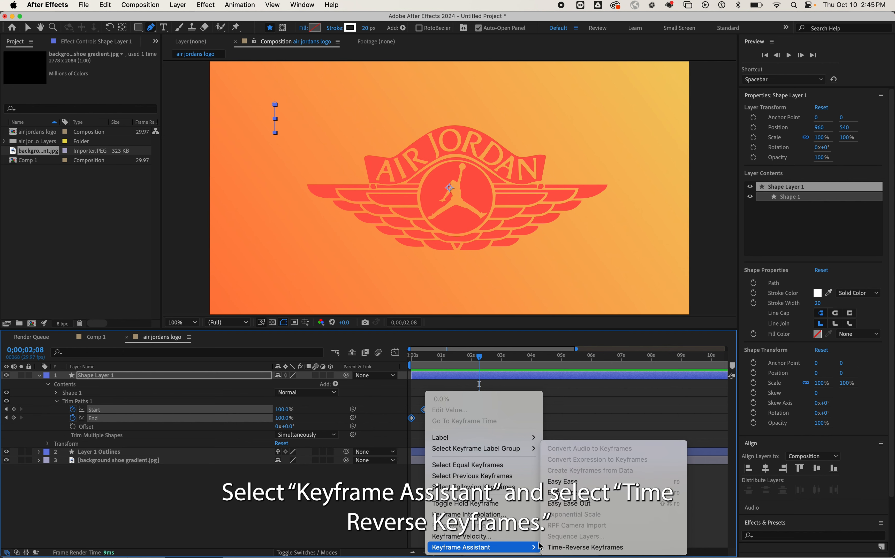
pyautogui.click(584, 547)
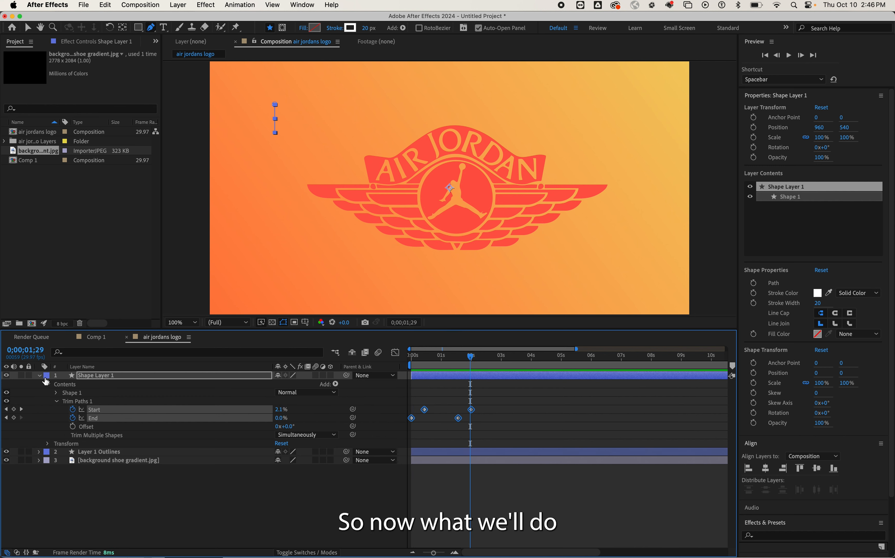
# Collapse the layer and drag its anchor point with Pan Behind onto the line's bottom end
pyautogui.click(39, 376)
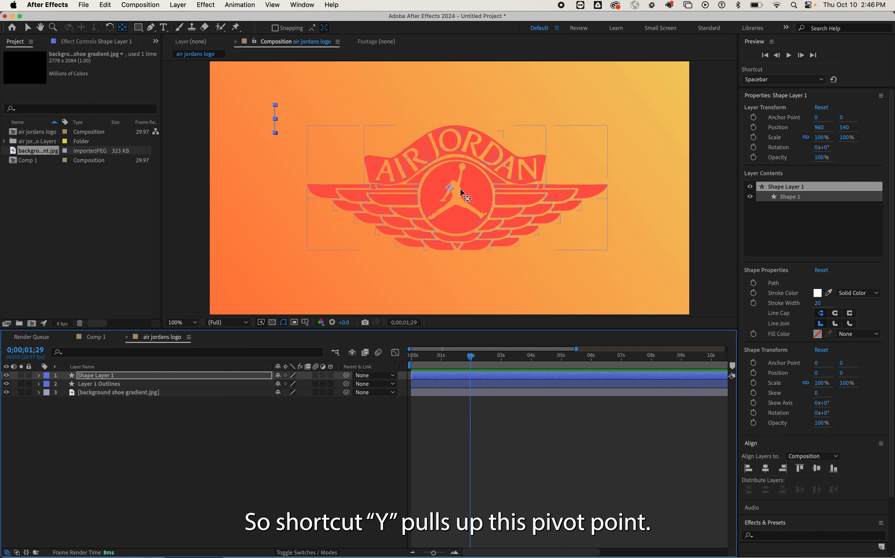
pyautogui.moveTo(448, 188); pyautogui.dragTo(435, 192)
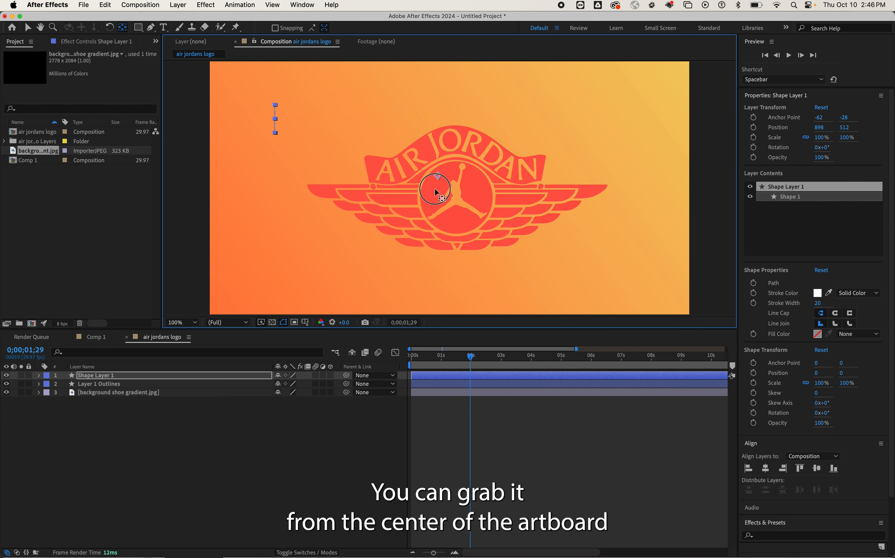
pyautogui.moveTo(435, 191); pyautogui.dragTo(279, 144)
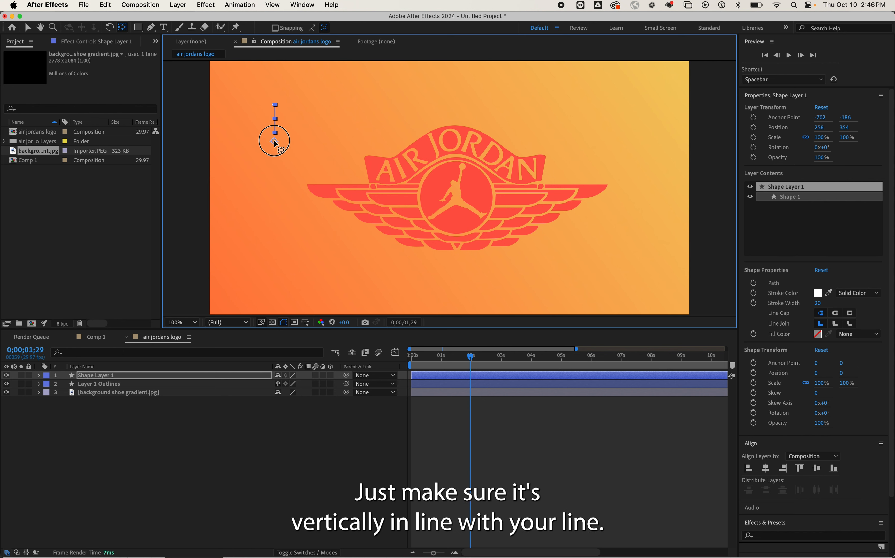
pyautogui.moveTo(274, 142); pyautogui.dragTo(275, 143)
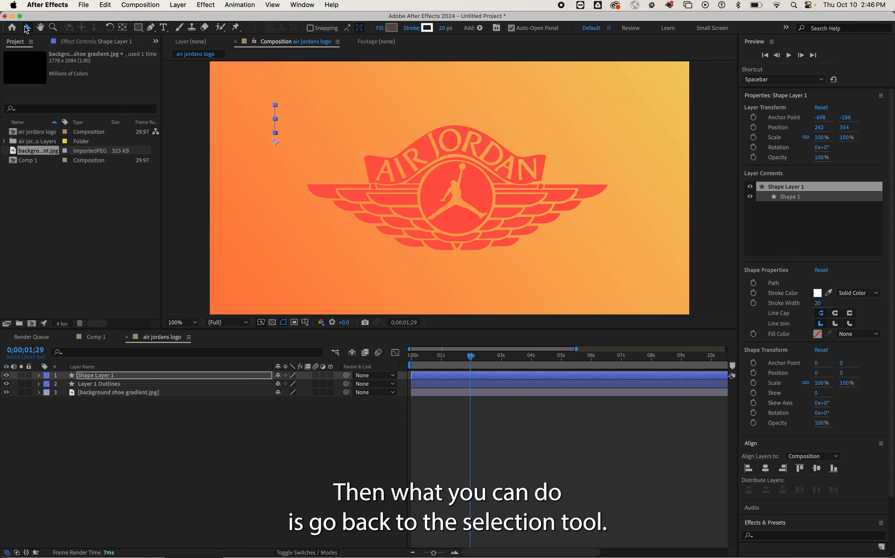
# Duplicate the line layer and set the copy's Rotation to 90°
pyautogui.click(28, 27)
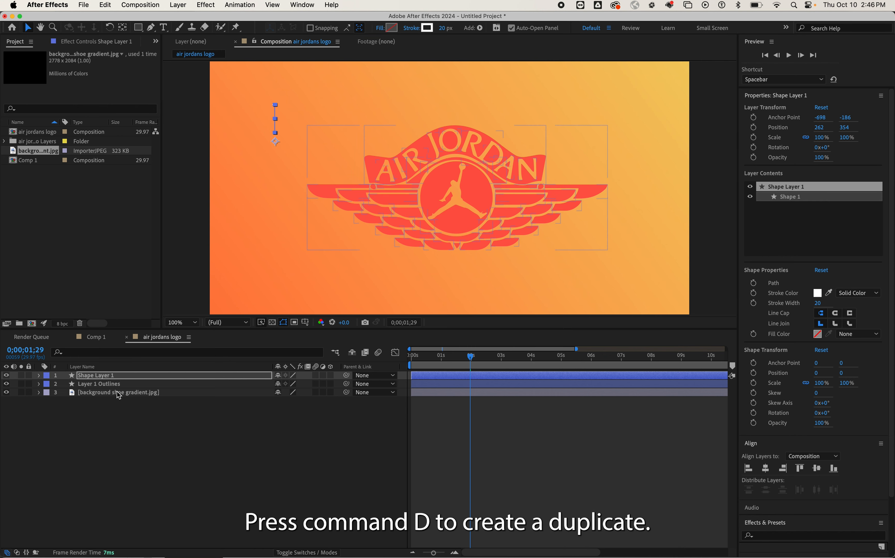
pyautogui.press('cmd+d')
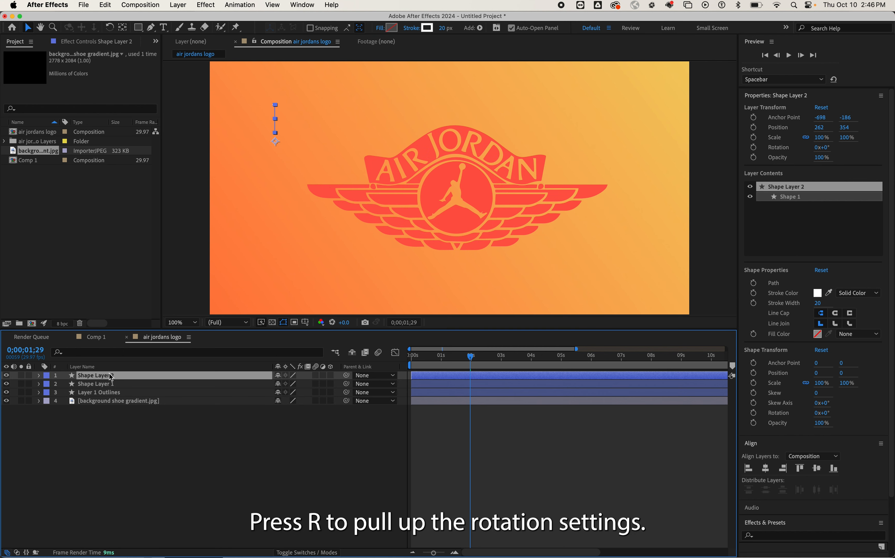
pyautogui.press('r')
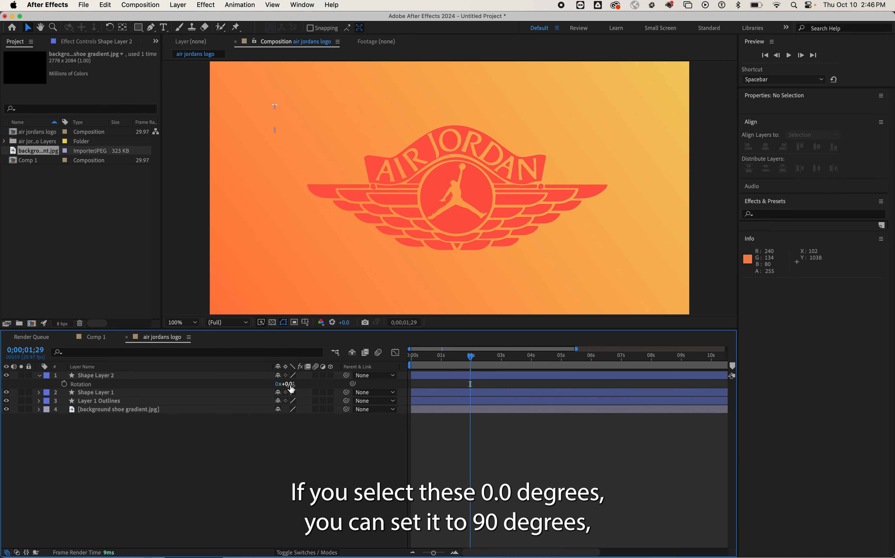
pyautogui.write('90')
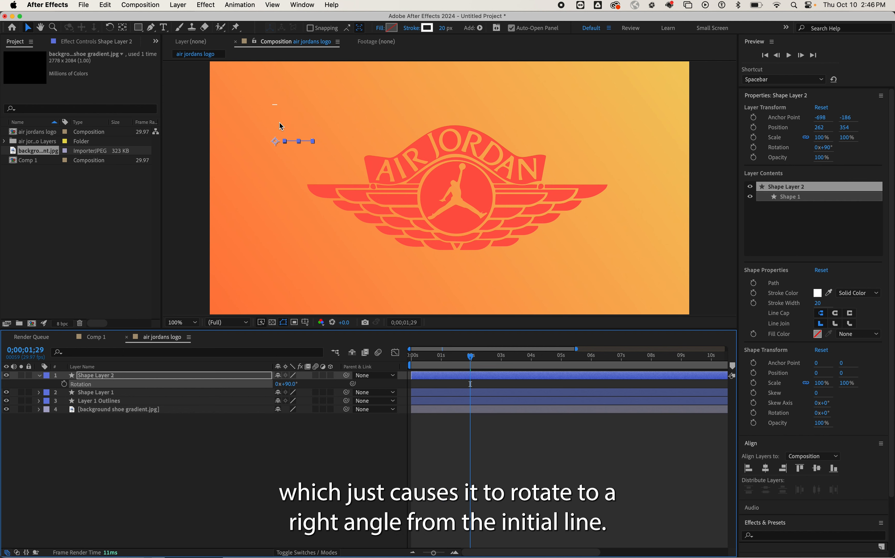
pyautogui.moveTo(279, 125)
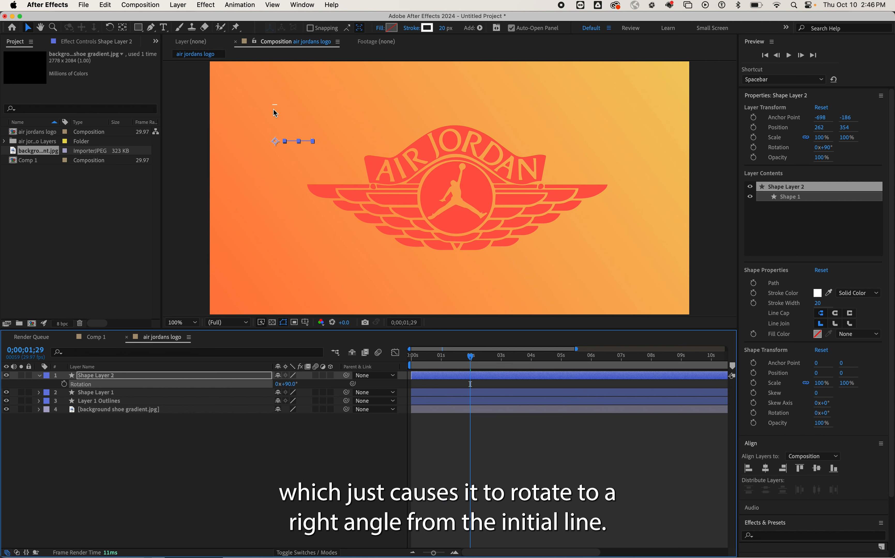
pyautogui.moveTo(284, 405)
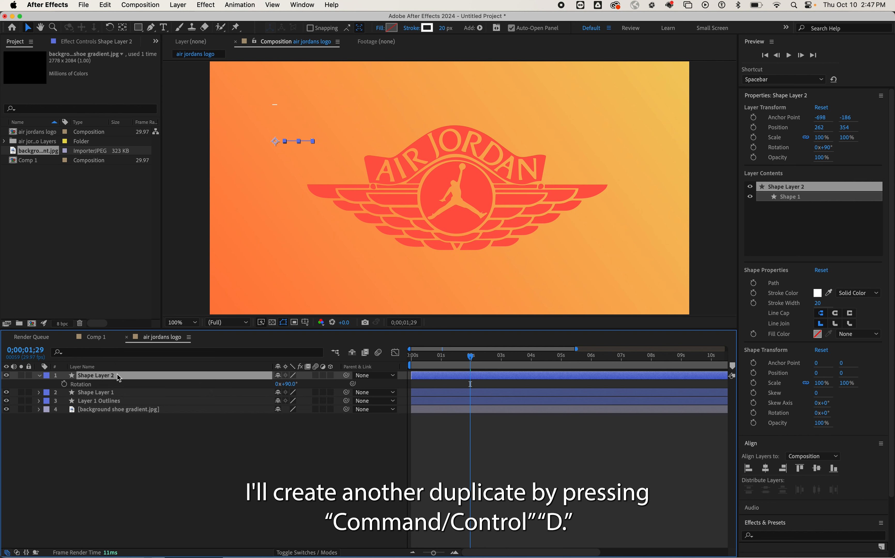
# Duplicate the line again and set the new copy's Rotation to 180°
pyautogui.press('cmd+d')
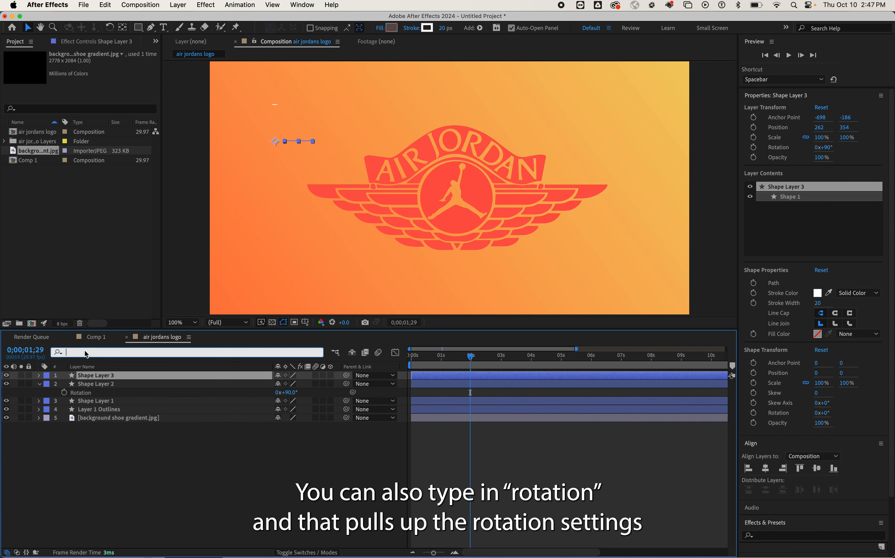
pyautogui.write('rotation')
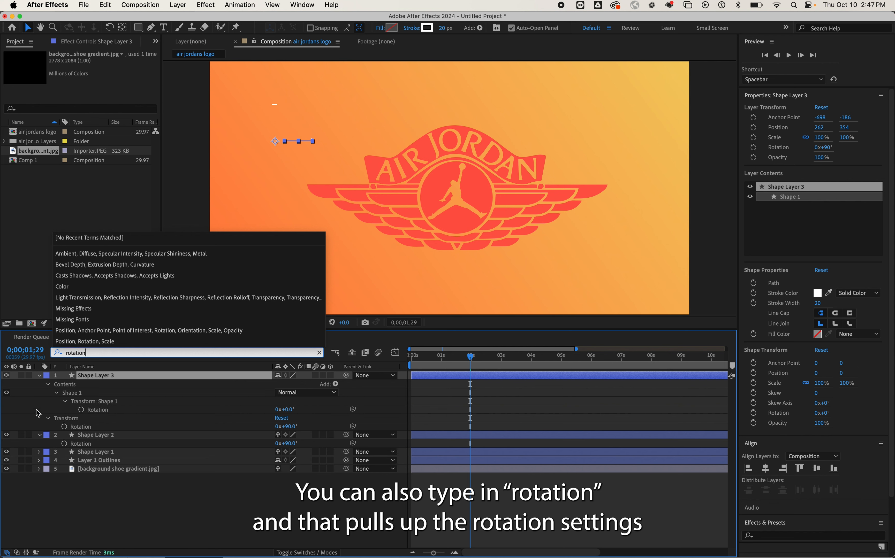
pyautogui.moveTo(280, 439)
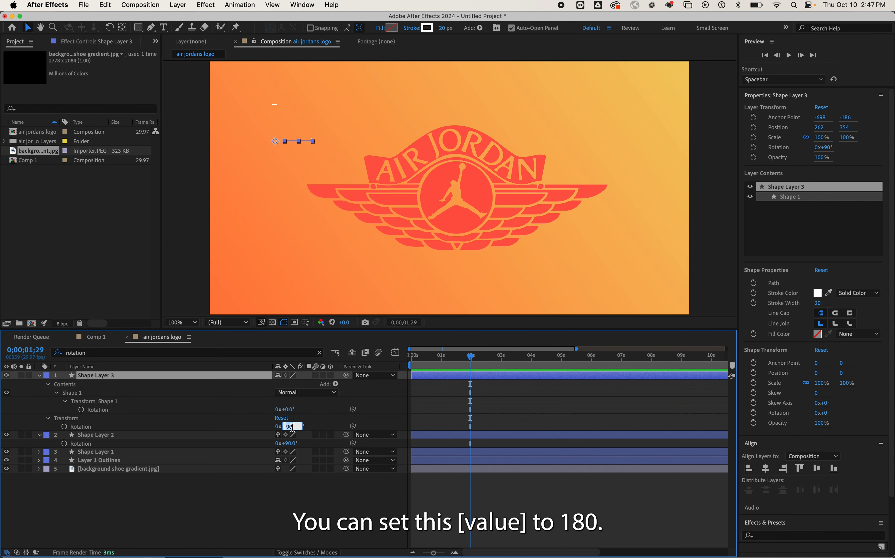
pyautogui.write('180.0°')
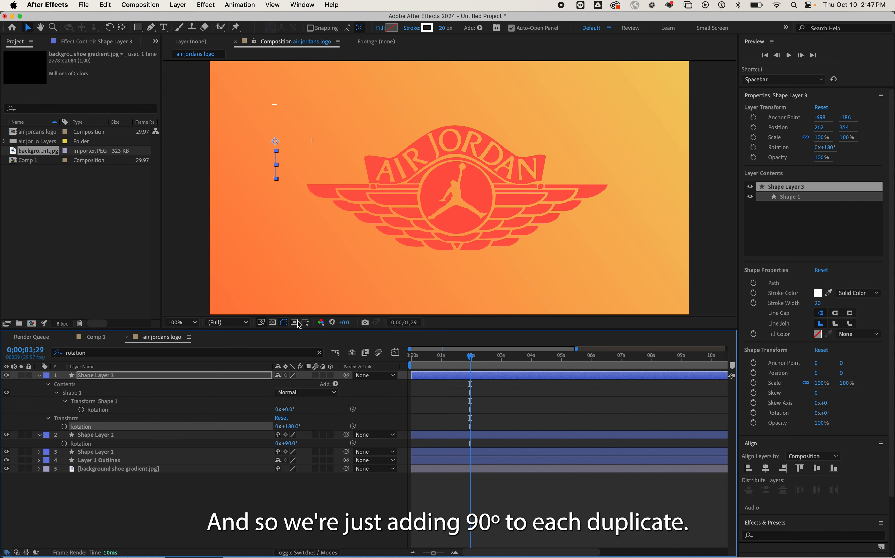
pyautogui.click(40, 376)
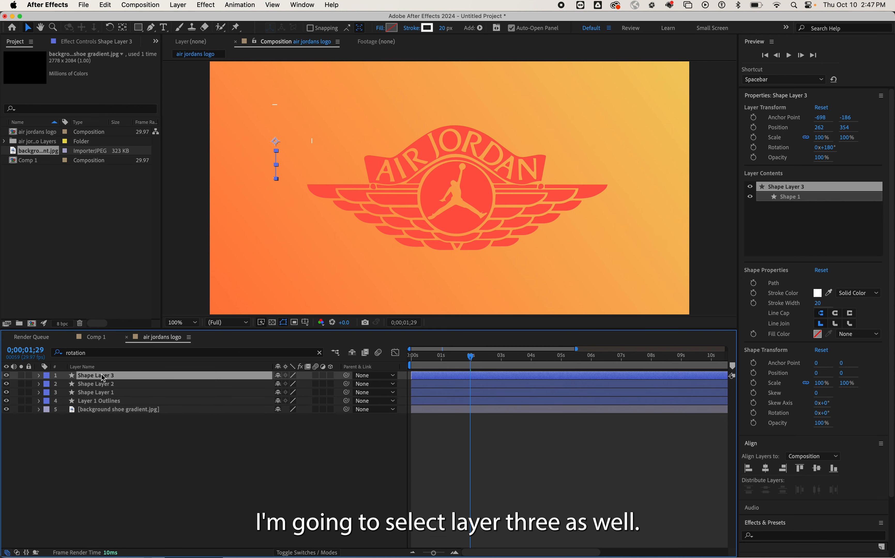
# Duplicate once more and set the fourth copy's Rotation to 270°
pyautogui.press('cmd+d')
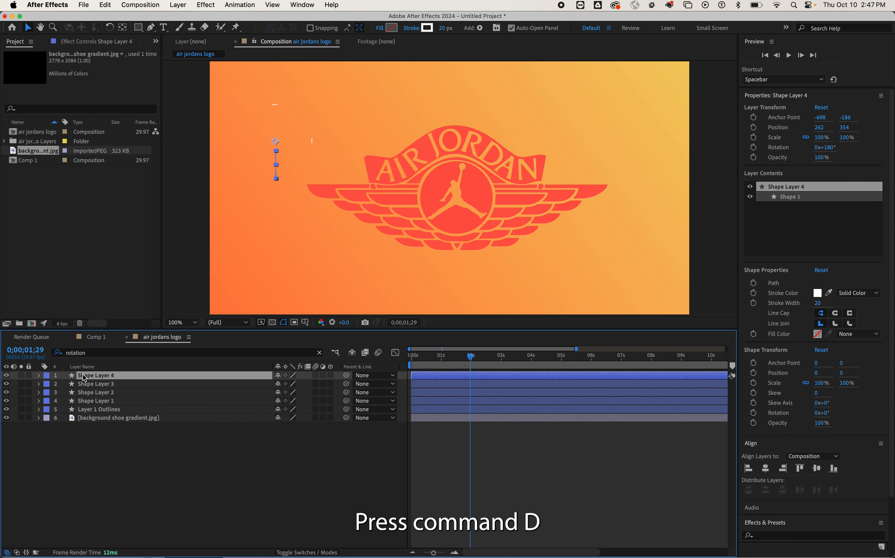
pyautogui.press('r')
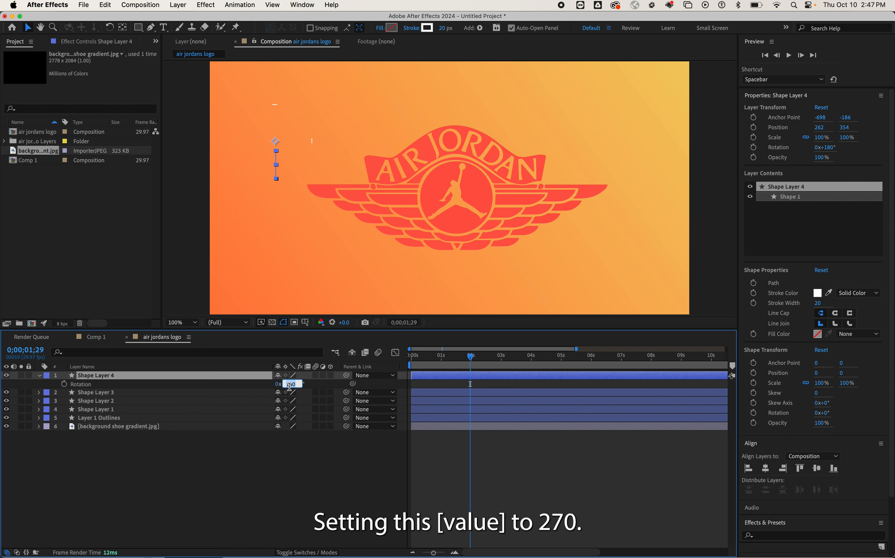
pyautogui.write('270')
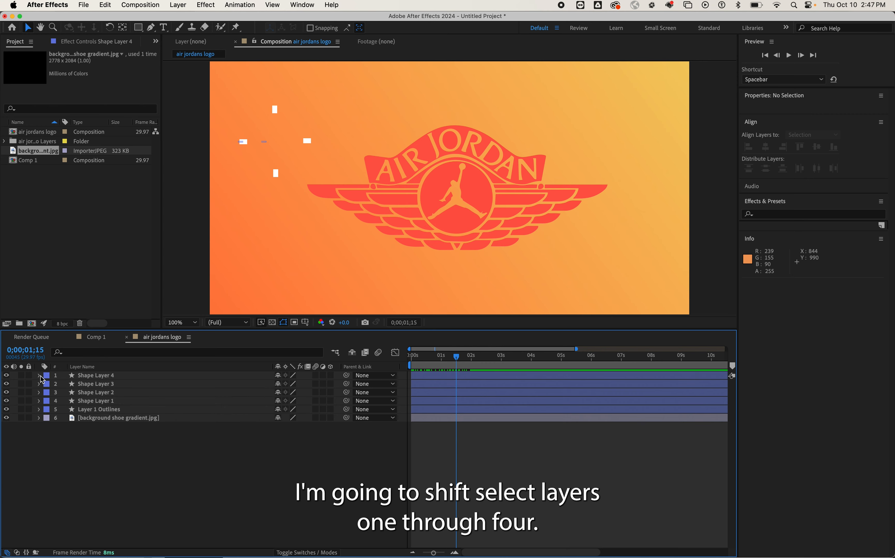
# Select the four line layers, duplicate them and move the copies above the originals
pyautogui.click(97, 400)
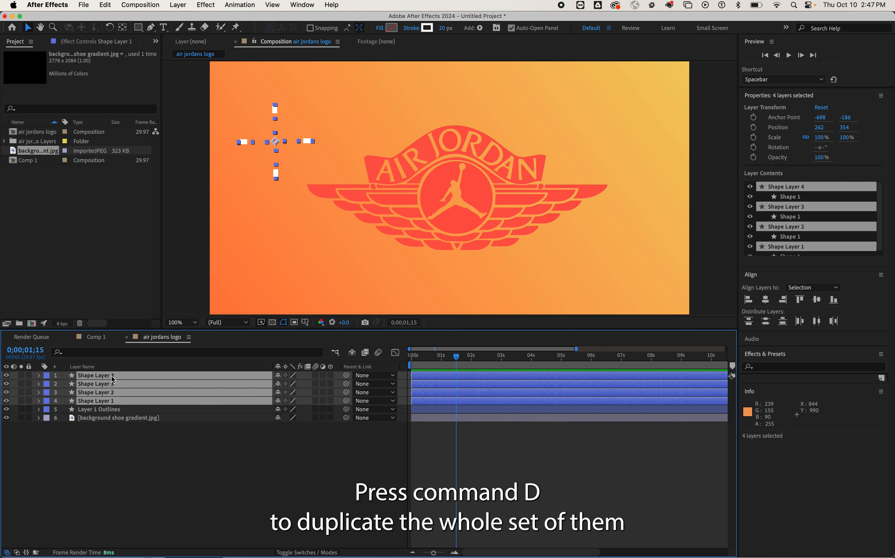
pyautogui.press('cmd+d')
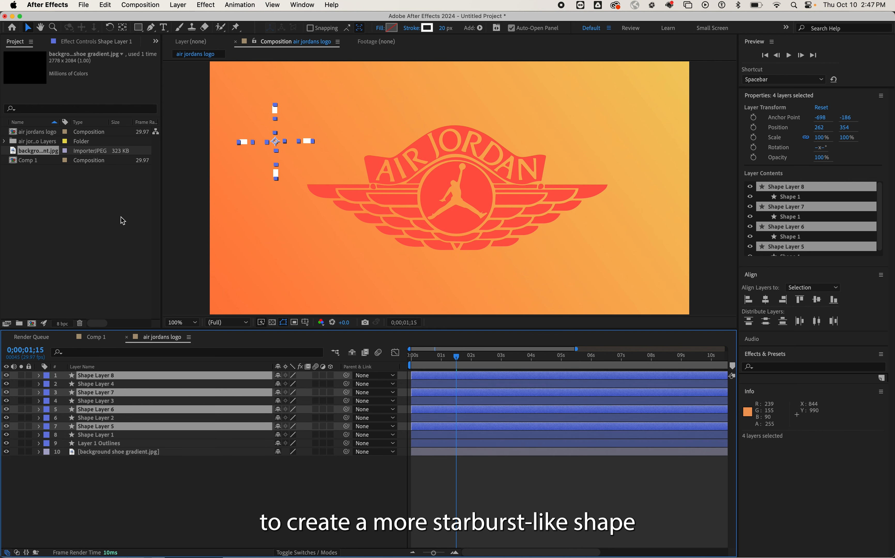
pyautogui.moveTo(287, 159)
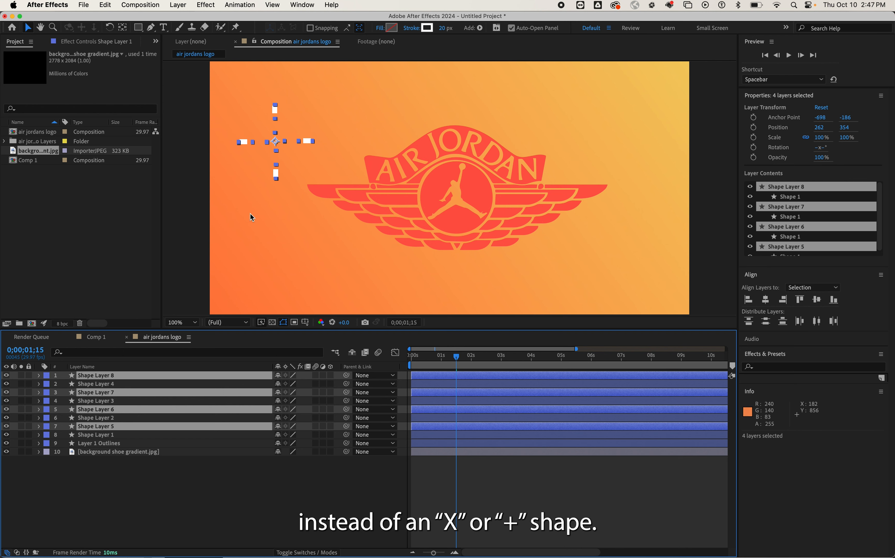
pyautogui.moveTo(106, 406)
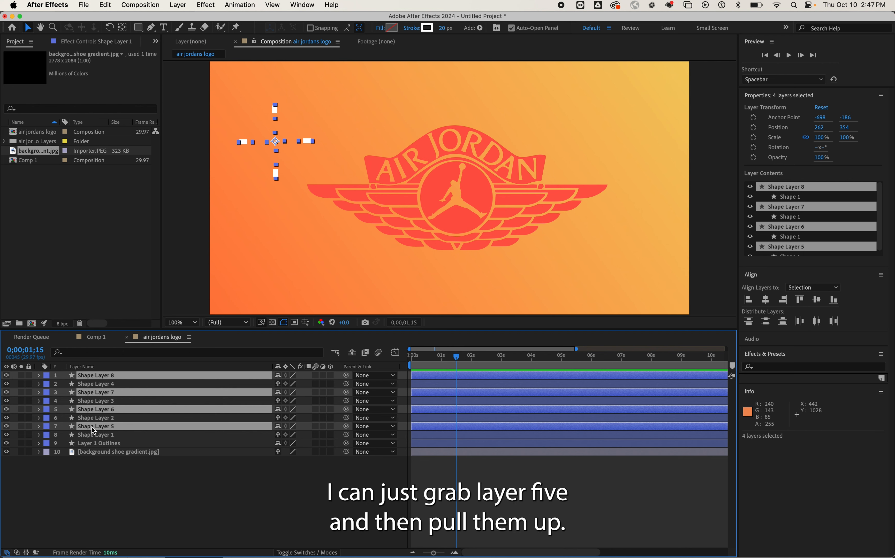
pyautogui.moveTo(102, 425); pyautogui.dragTo(103, 400)
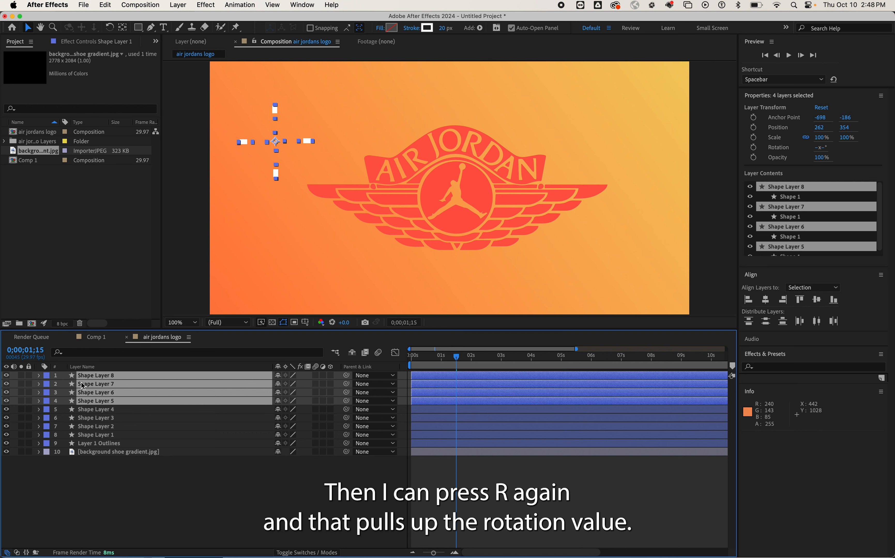
# Scrub the four copies' Rotation an extra 45° so they sit at 45°, 135°, 225° and 315°
pyautogui.press('r')
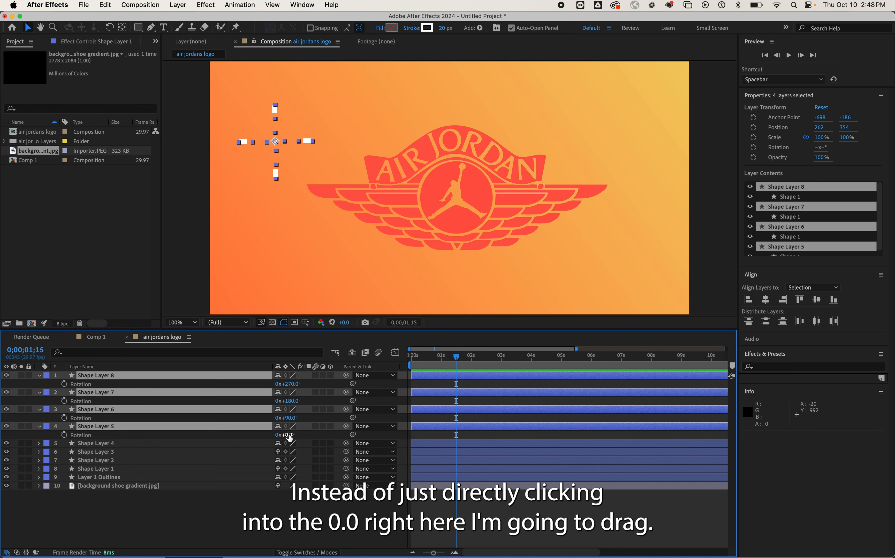
pyautogui.moveTo(285, 434); pyautogui.dragTo(297, 434)
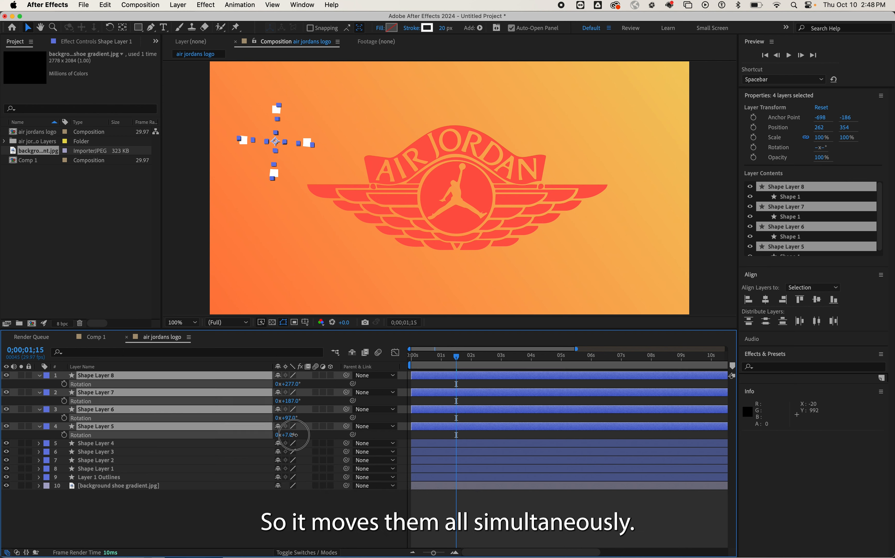
pyautogui.moveTo(294, 435); pyautogui.dragTo(313, 439)
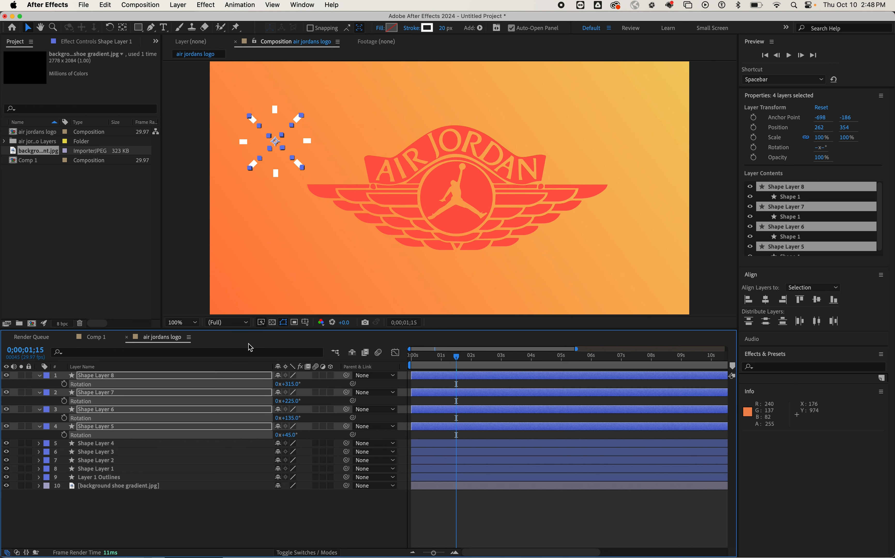
pyautogui.moveTo(455, 355); pyautogui.dragTo(435, 356)
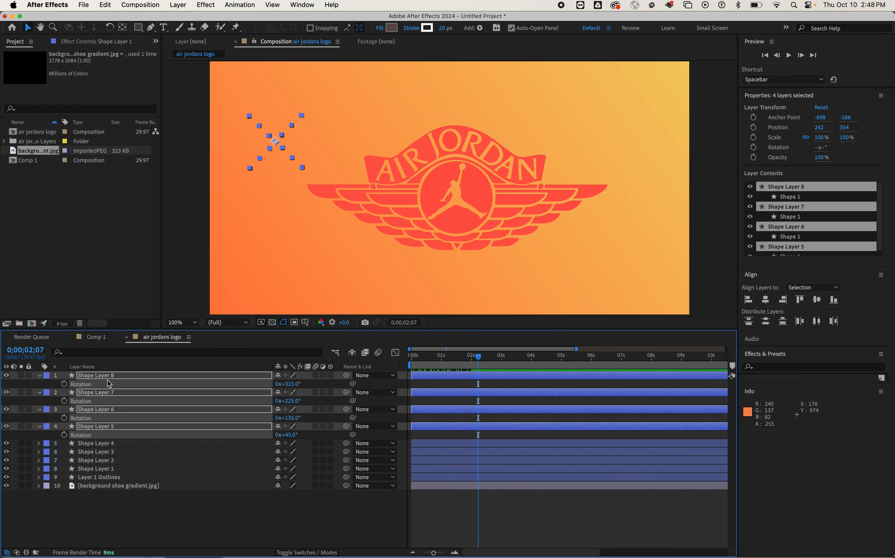
# Look up the logo's light yellow in Illustrator and set the lines' Stroke Color to that value
pyautogui.write('colo')
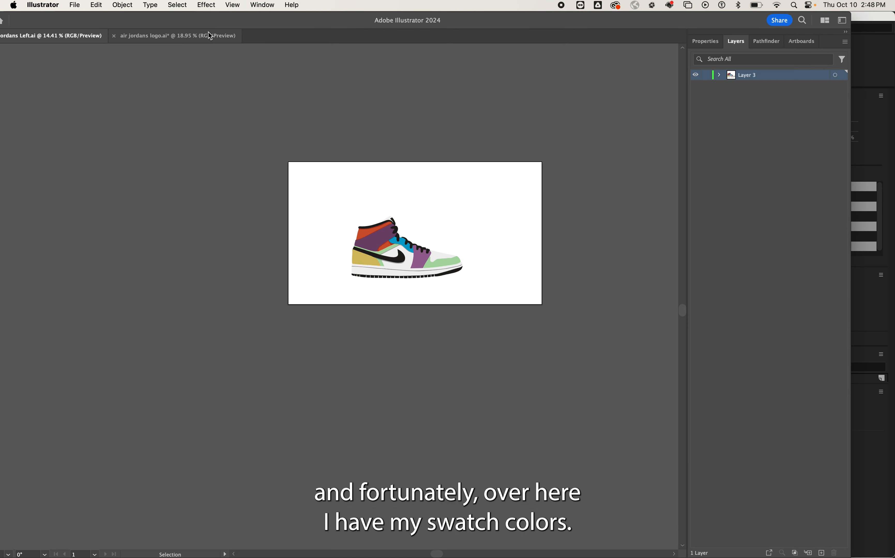
pyautogui.click(166, 35)
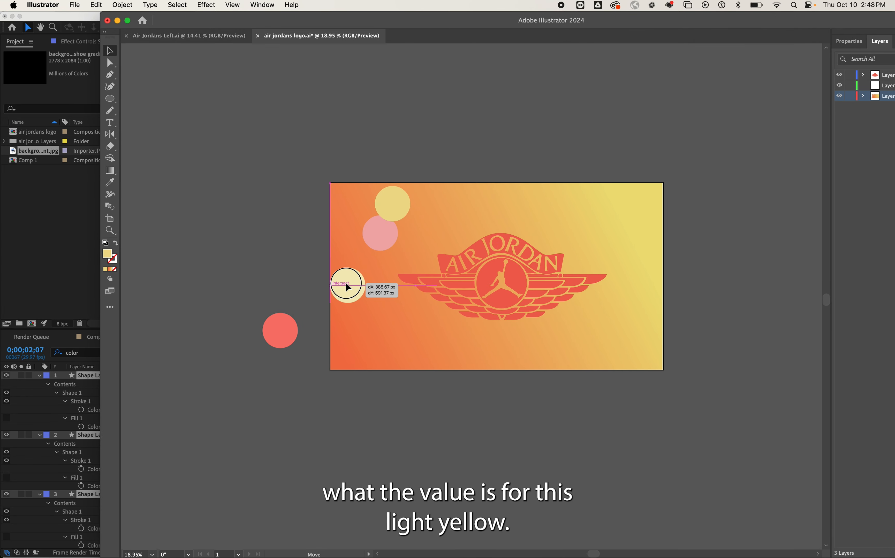
pyautogui.doubleClick(352, 290)
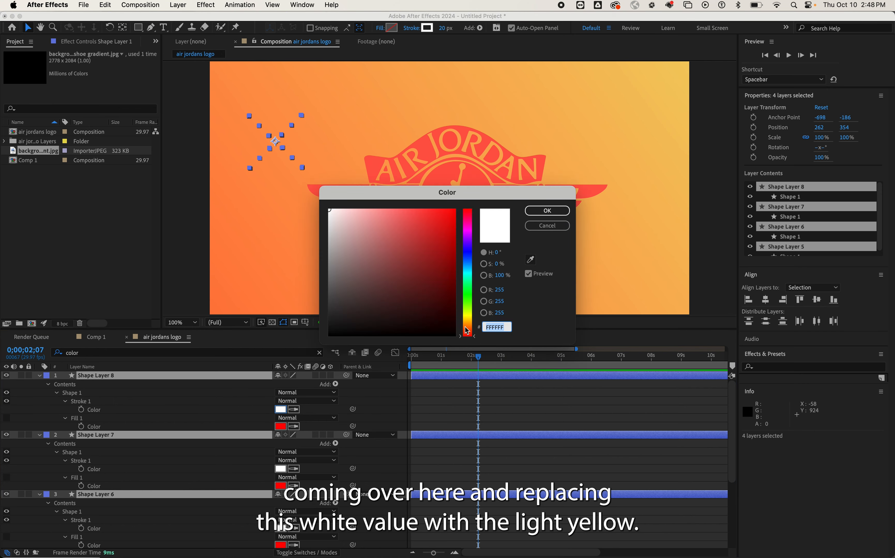
pyautogui.click(545, 210)
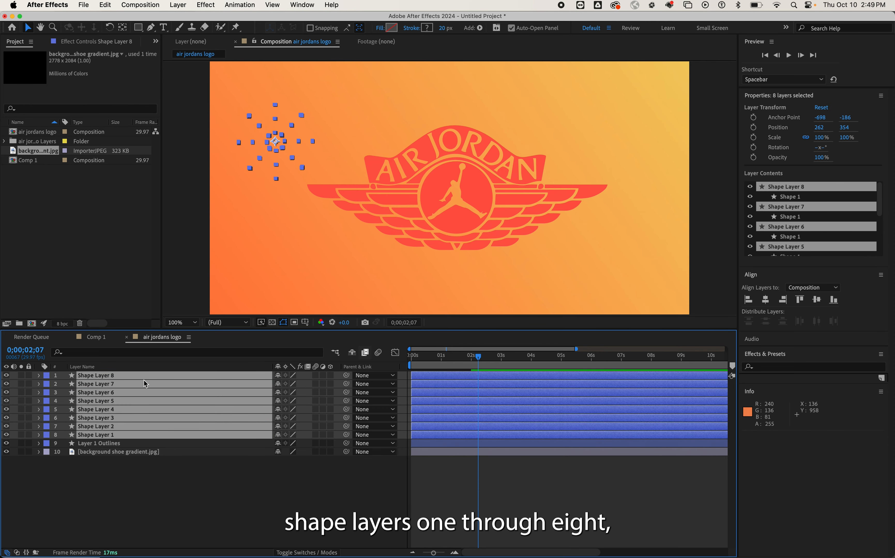
# Pre-compose Shape Layers 1–8 into a composition named firework
pyautogui.click(812, 287)
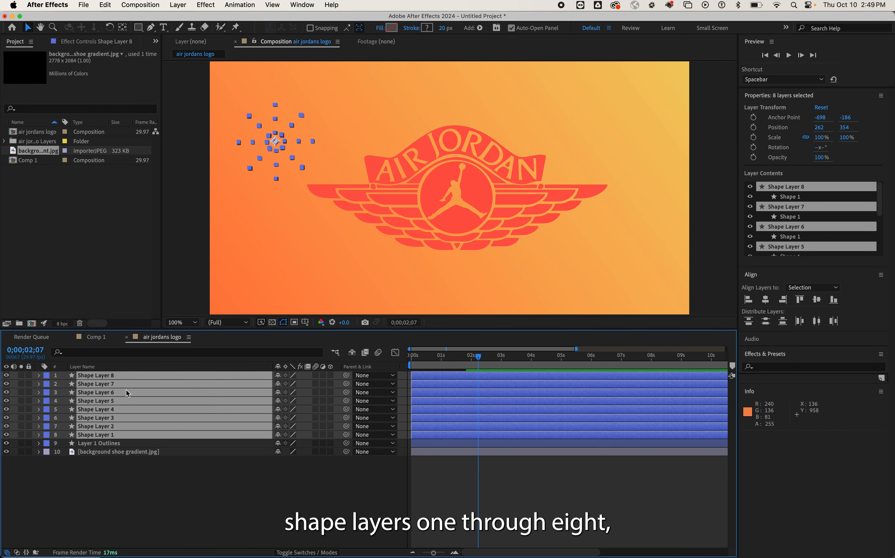
pyautogui.rightClick(126, 393)
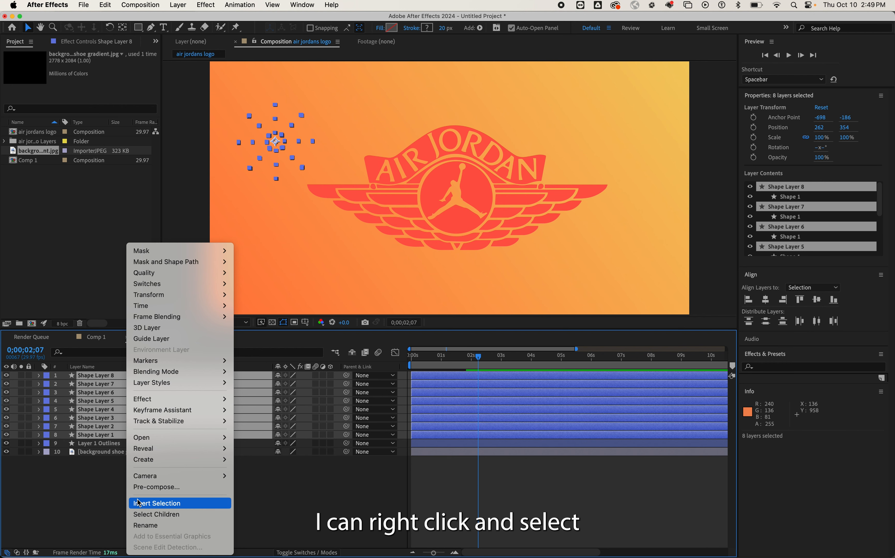
pyautogui.click(156, 487)
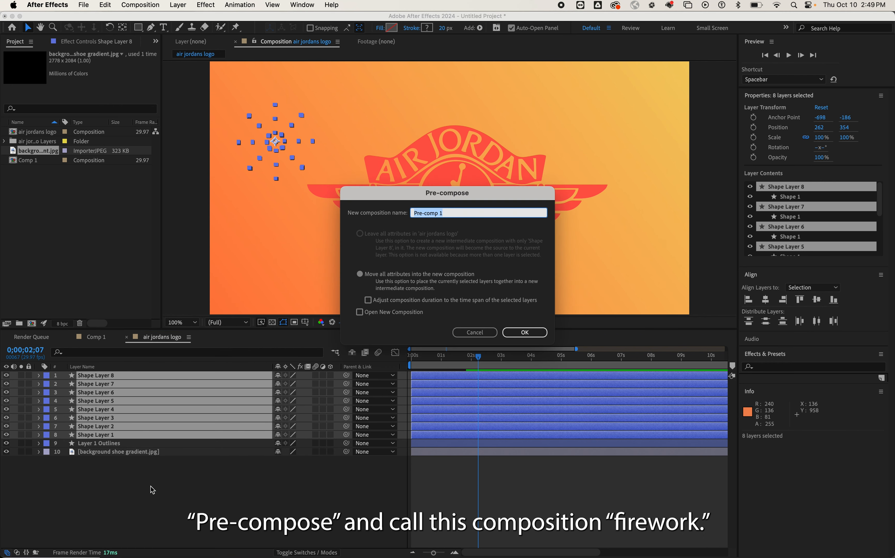
pyautogui.write('firework')
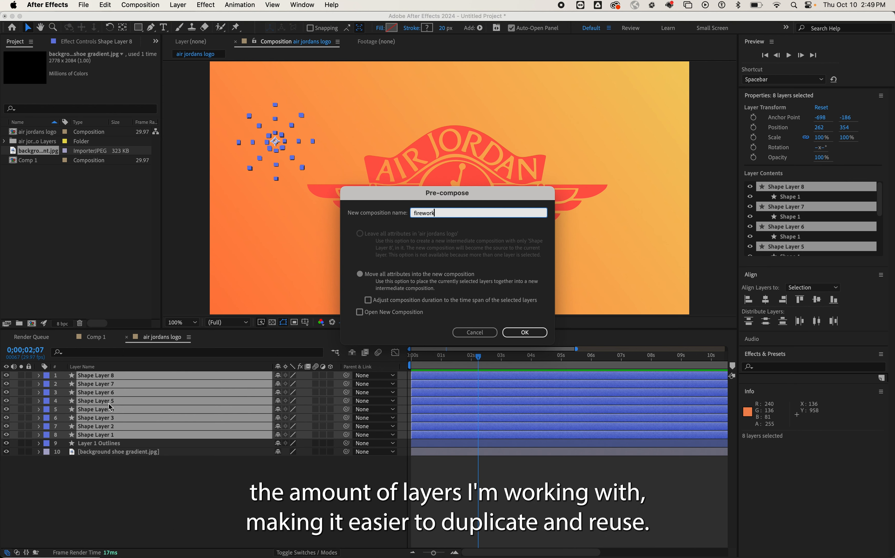
pyautogui.moveTo(492, 271)
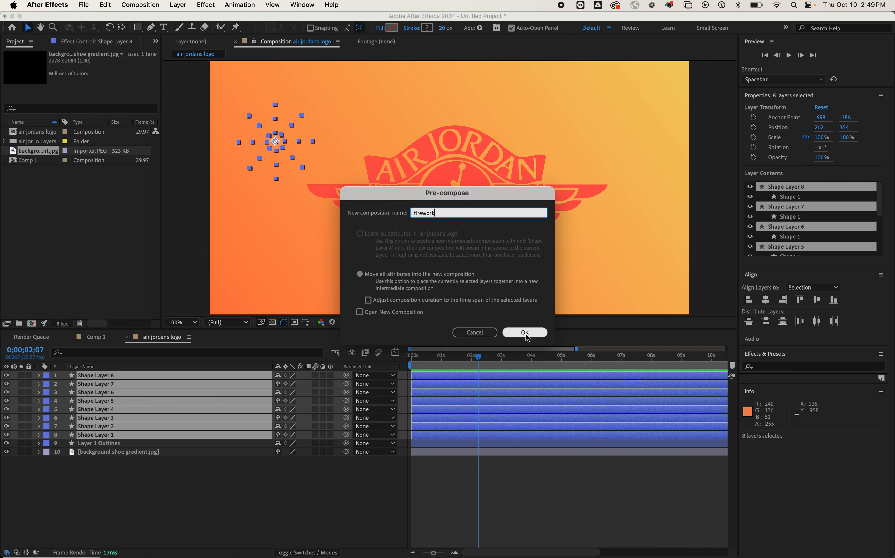
pyautogui.click(523, 332)
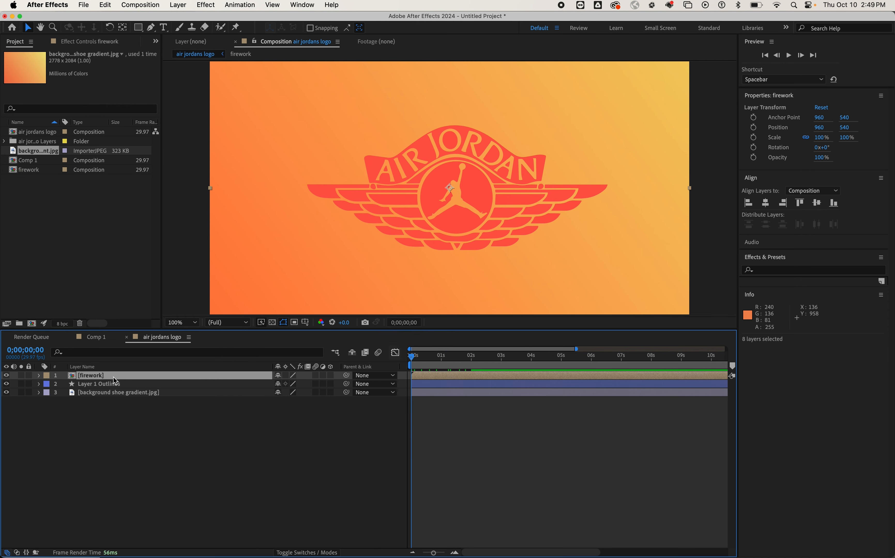
# Duplicate the firework precomp, offset its start and enlarge the copy's Scale
pyautogui.press('cmd+d')
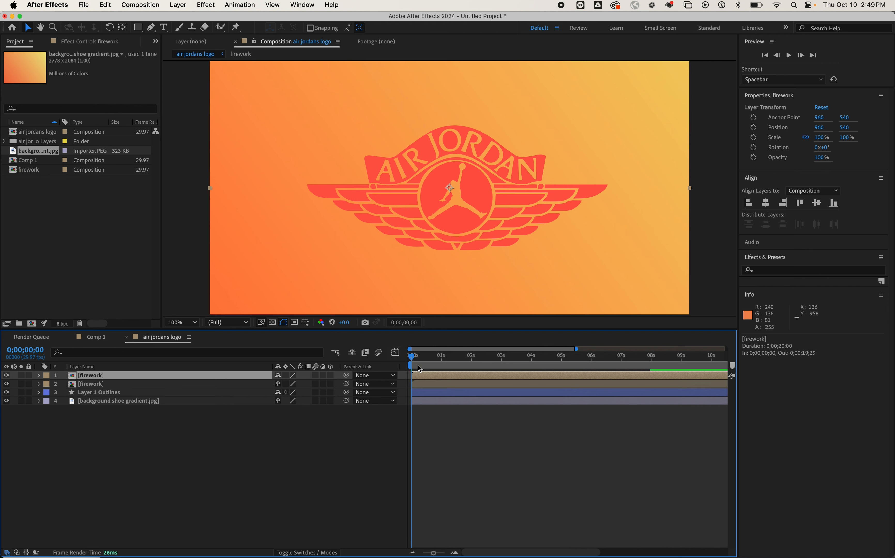
pyautogui.moveTo(439, 379)
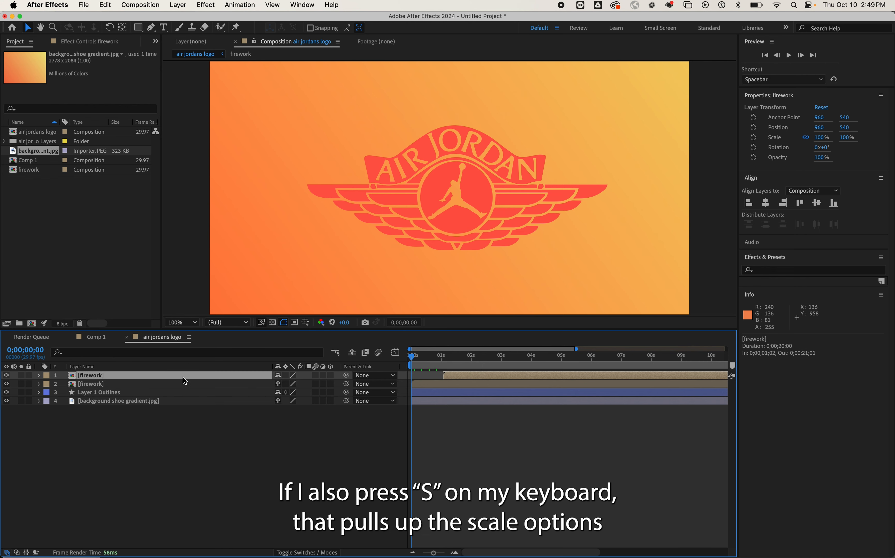
pyautogui.press('s')
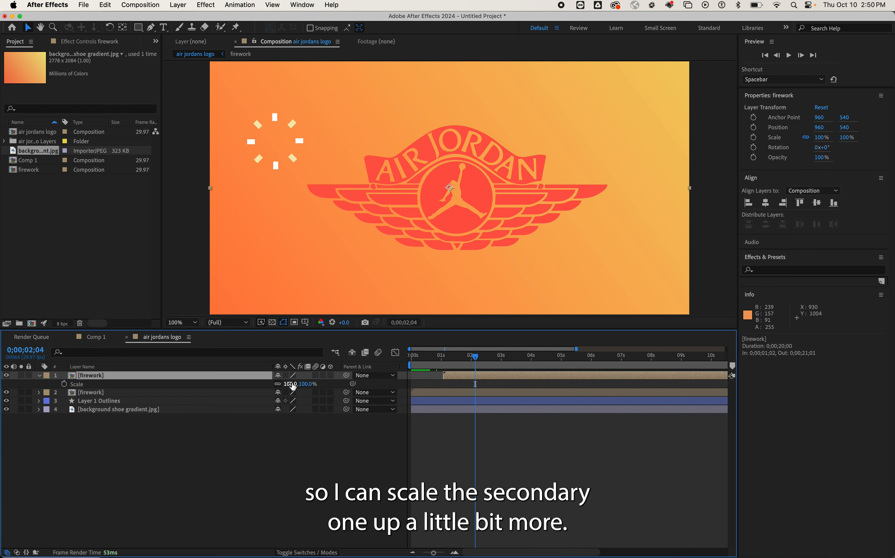
pyautogui.moveTo(299, 383); pyautogui.dragTo(302, 384)
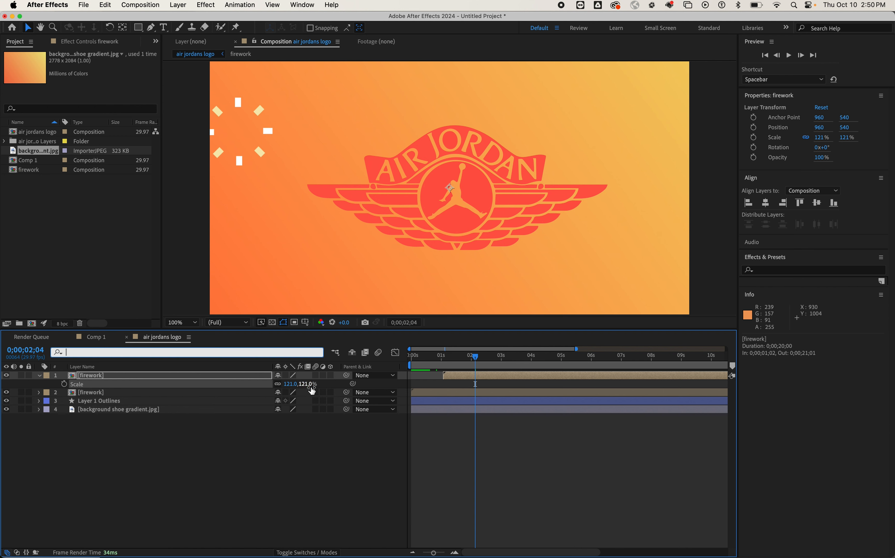
# Move the copy right and down toward the upper-right, adjusting scale to 154% and rotation to 37°
pyautogui.write('position')
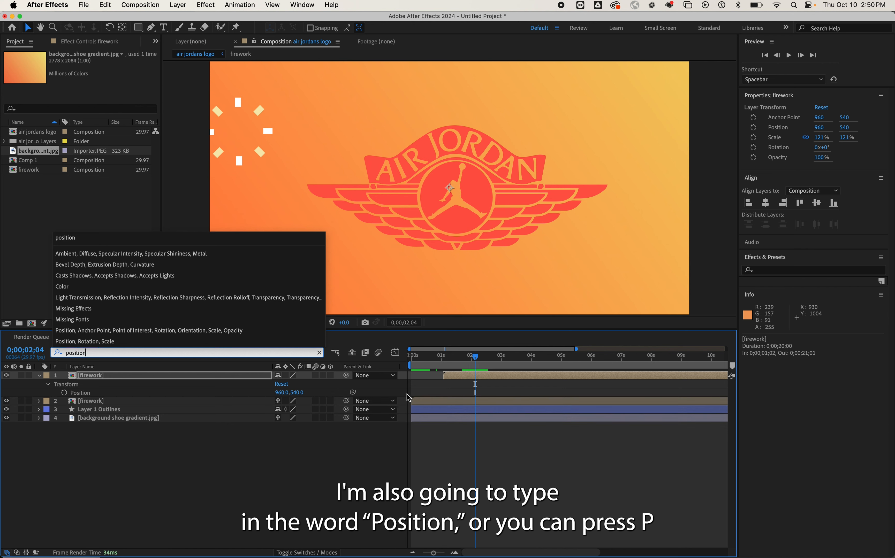
pyautogui.moveTo(289, 393); pyautogui.dragTo(293, 393)
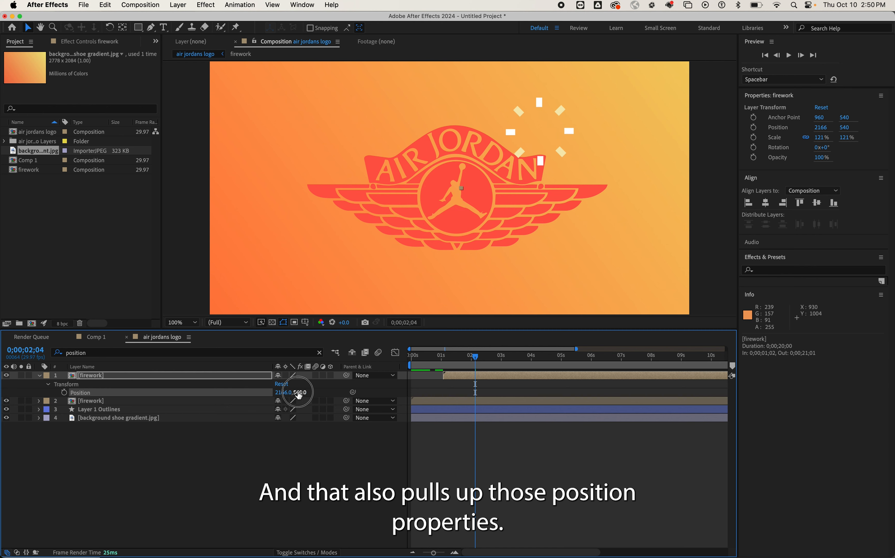
pyautogui.moveTo(296, 392); pyautogui.dragTo(296, 405)
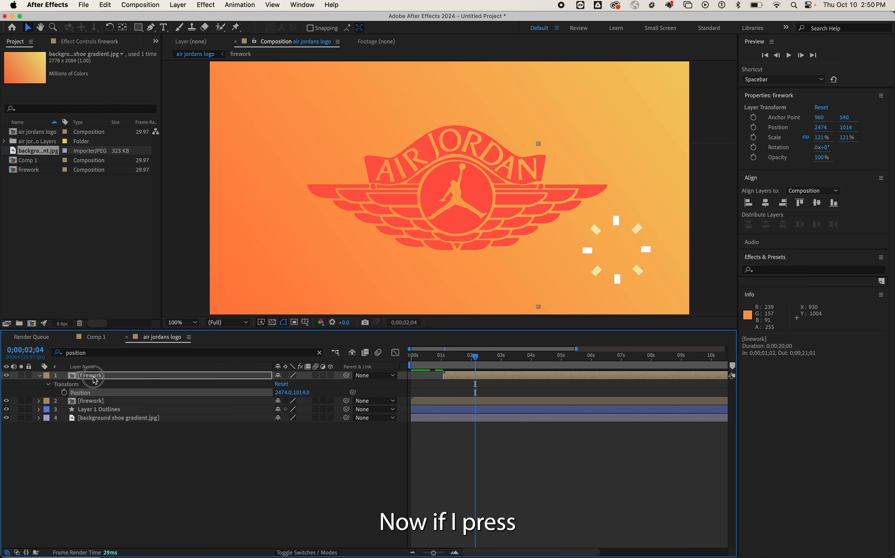
pyautogui.press('s')
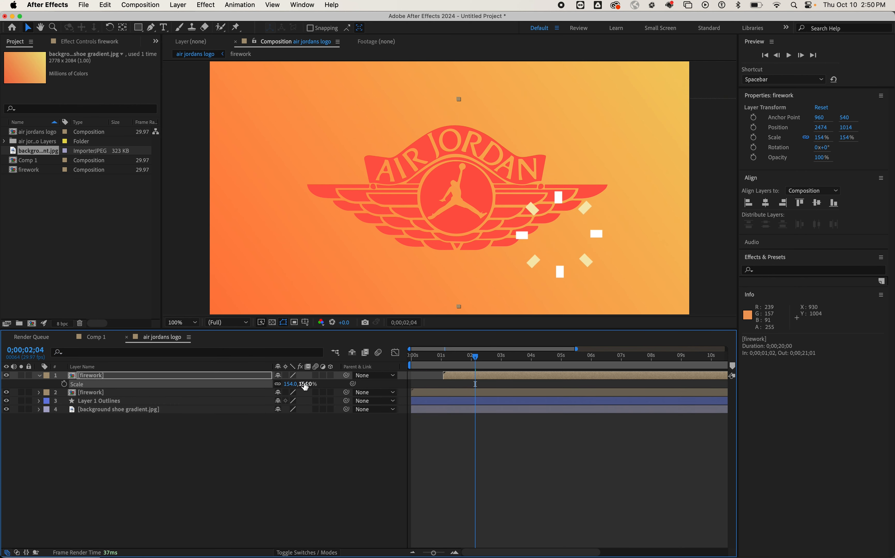
pyautogui.press('r')
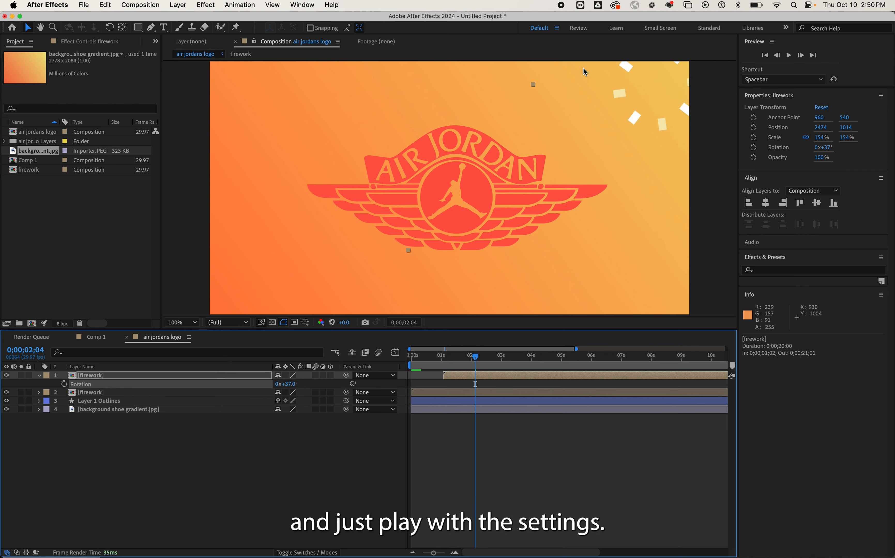
pyautogui.moveTo(609, 159)
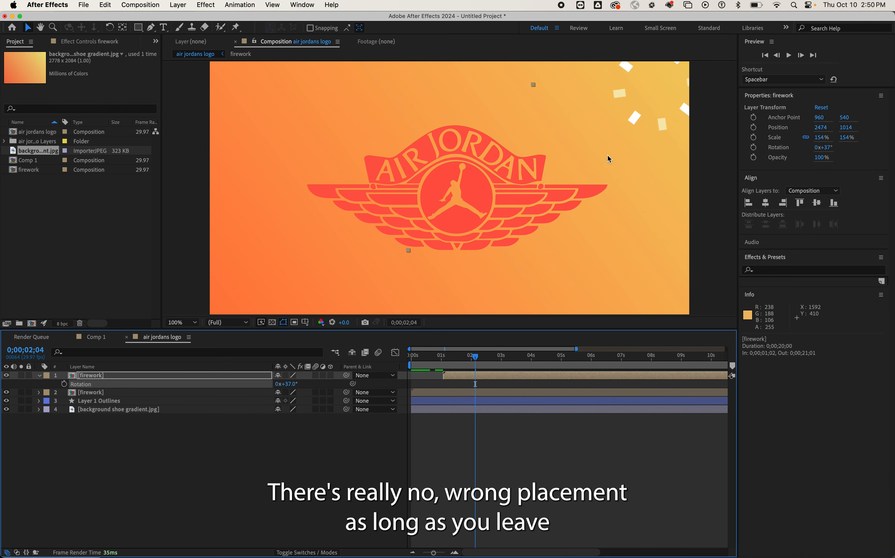
pyautogui.moveTo(525, 229)
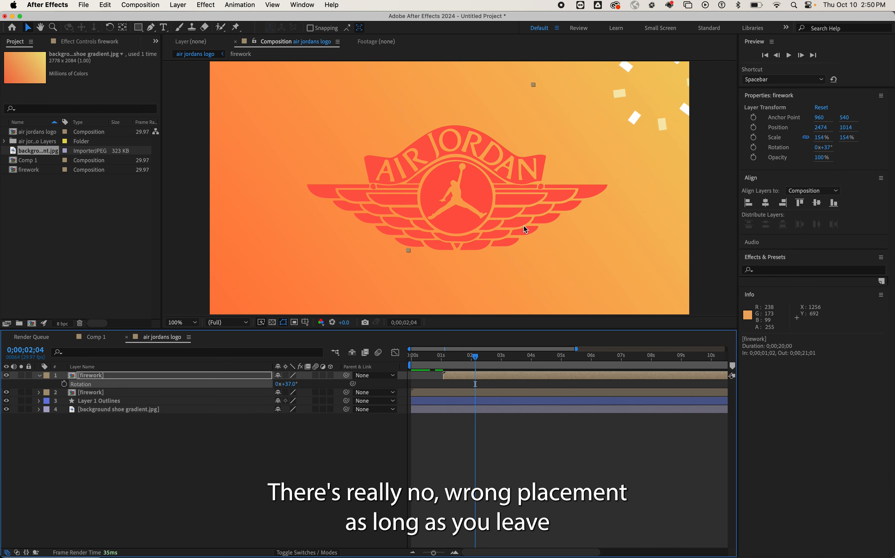
pyautogui.moveTo(284, 32)
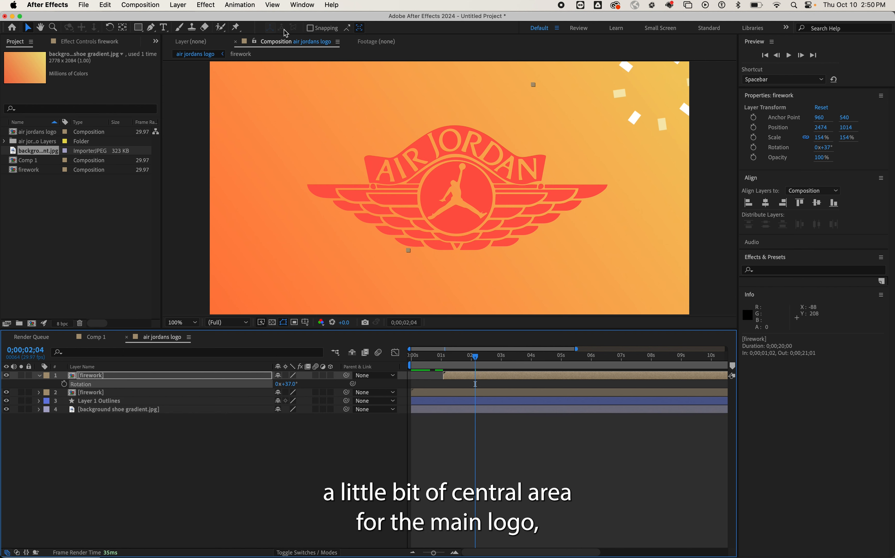